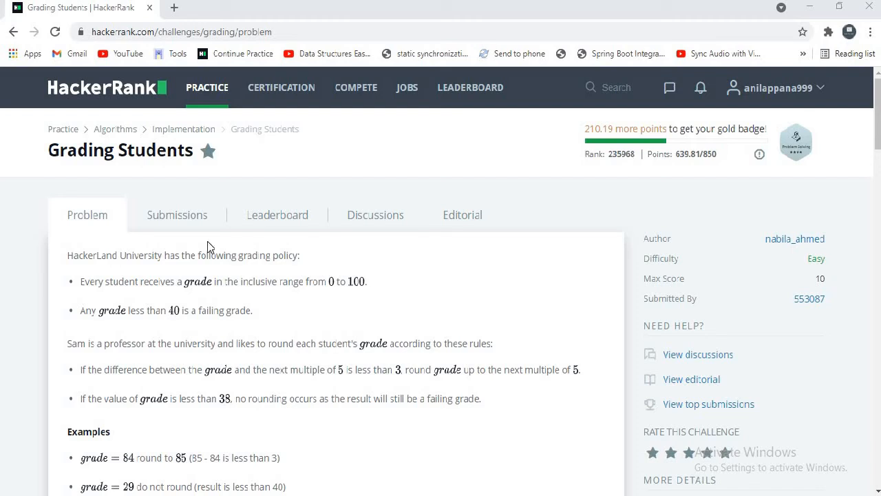
{"action": "mouse_move", "coordinate": [160, 252]}
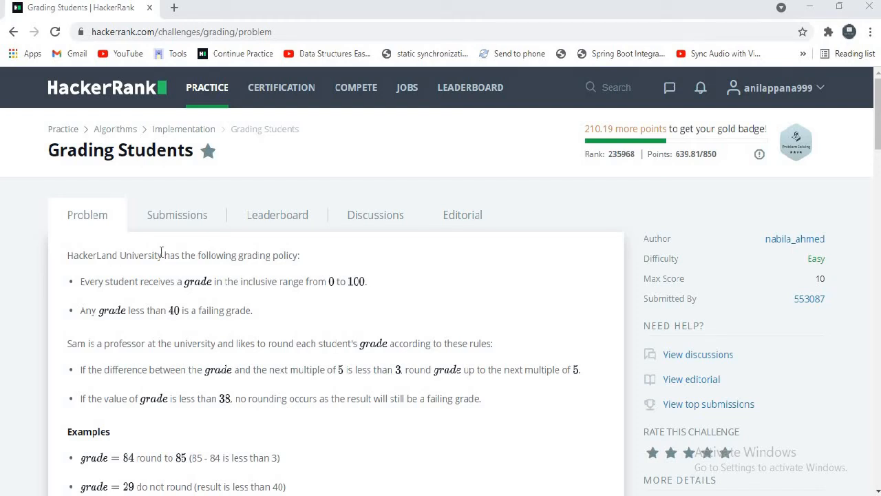
{"action": "mouse_move", "coordinate": [140, 258]}
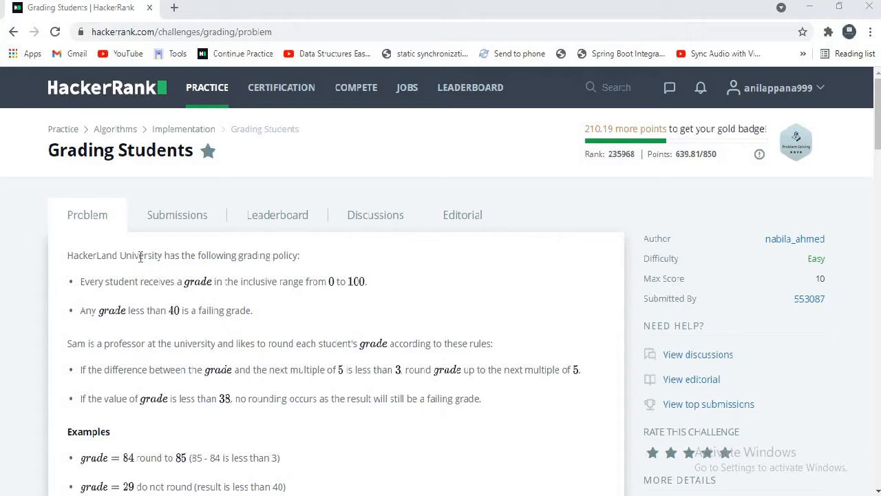
{"action": "mouse_move", "coordinate": [97, 259]}
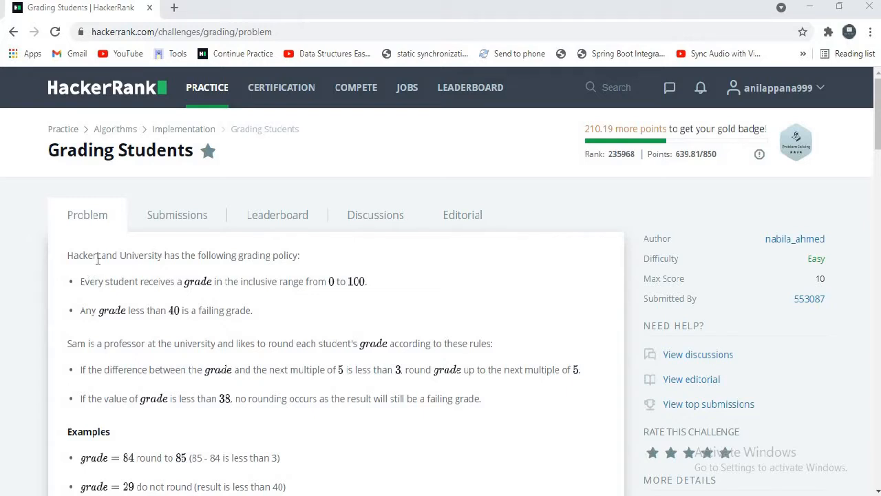
{"action": "mouse_move", "coordinate": [170, 269]}
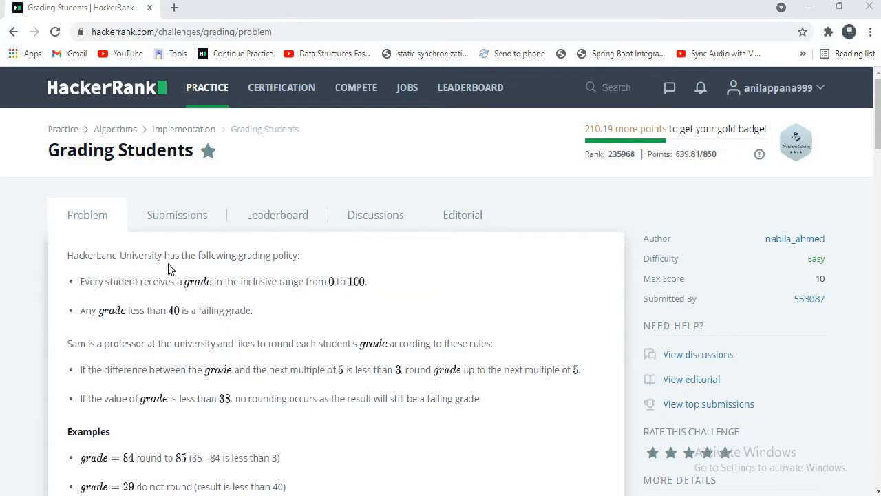
{"action": "mouse_move", "coordinate": [287, 268]}
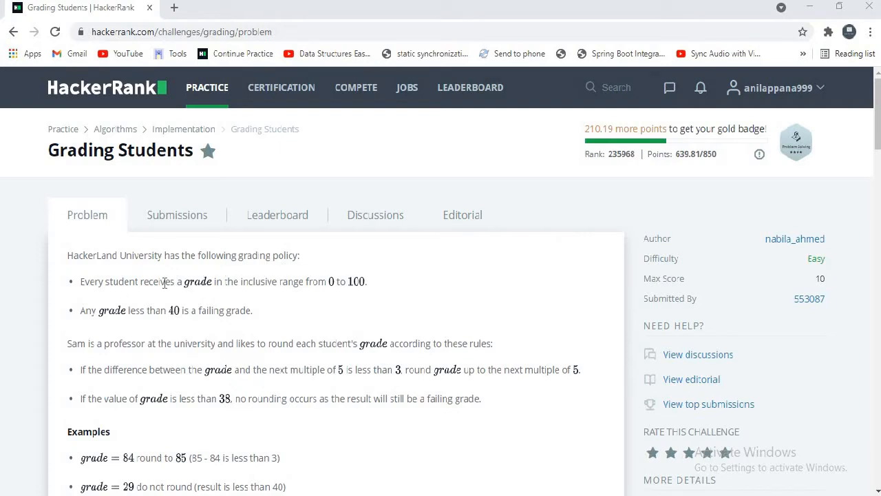
{"action": "mouse_move", "coordinate": [307, 298]}
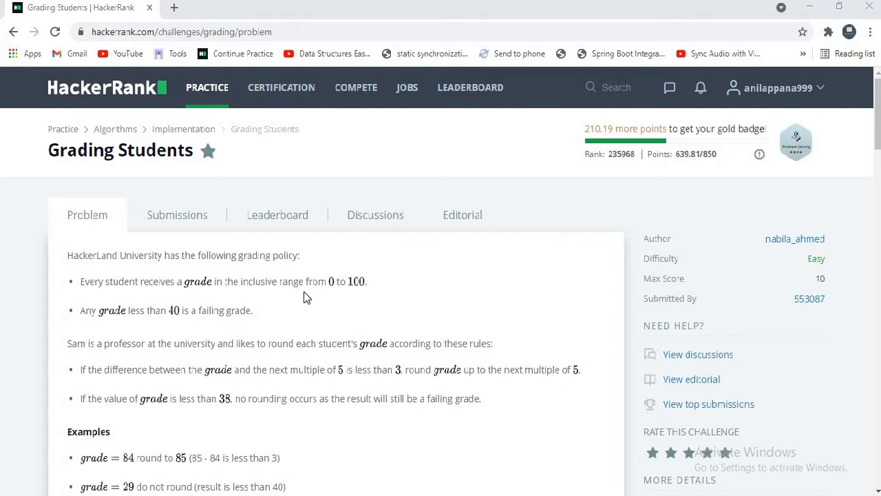
{"action": "mouse_move", "coordinate": [103, 328]}
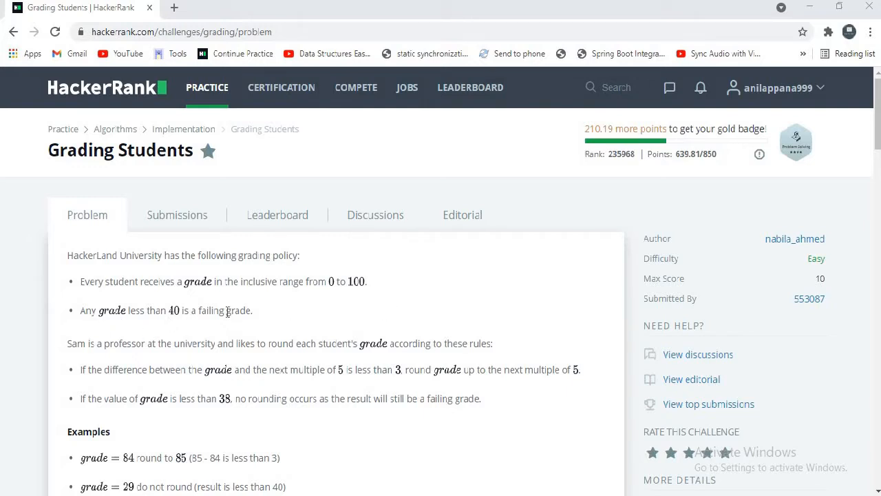
Review Sample Input 0 (73, 67, 38, 33) and Sample Output 0 (75, 67, 40, 33) on the problem page
{"action": "scroll", "scroll_direction": "down", "scroll_amount": 3}
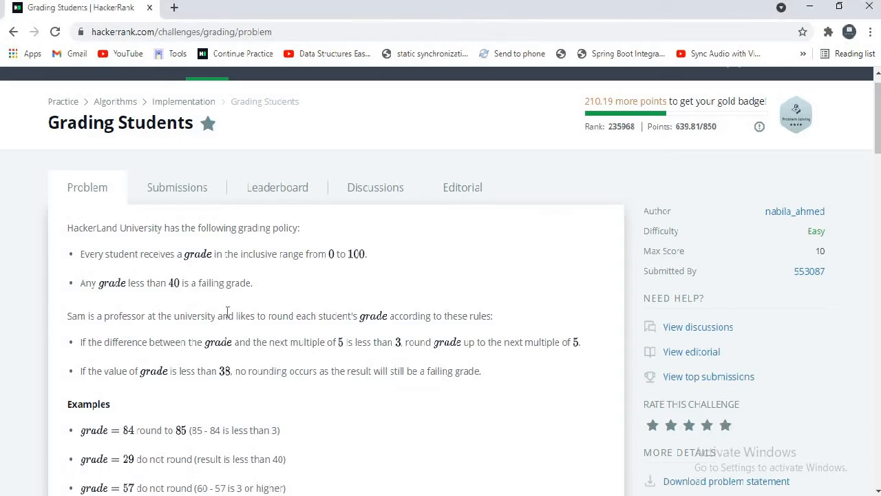
{"action": "scroll", "scroll_direction": "down", "scroll_amount": 3}
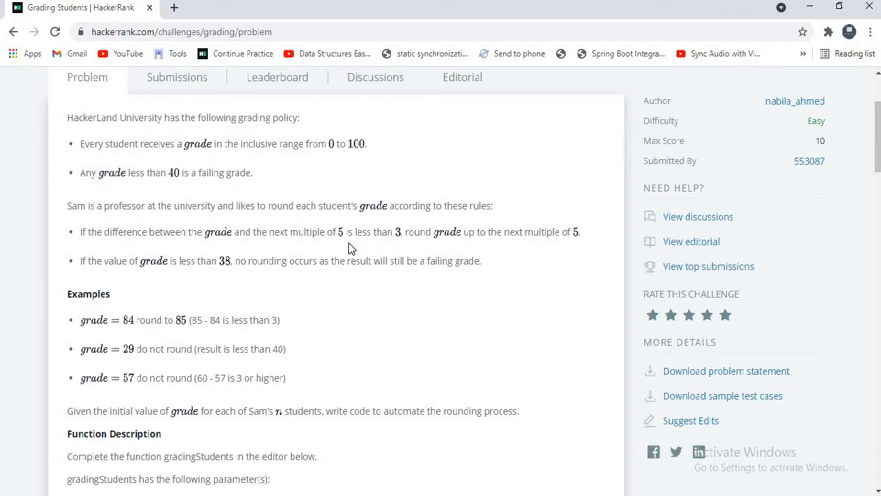
{"action": "mouse_move", "coordinate": [488, 244]}
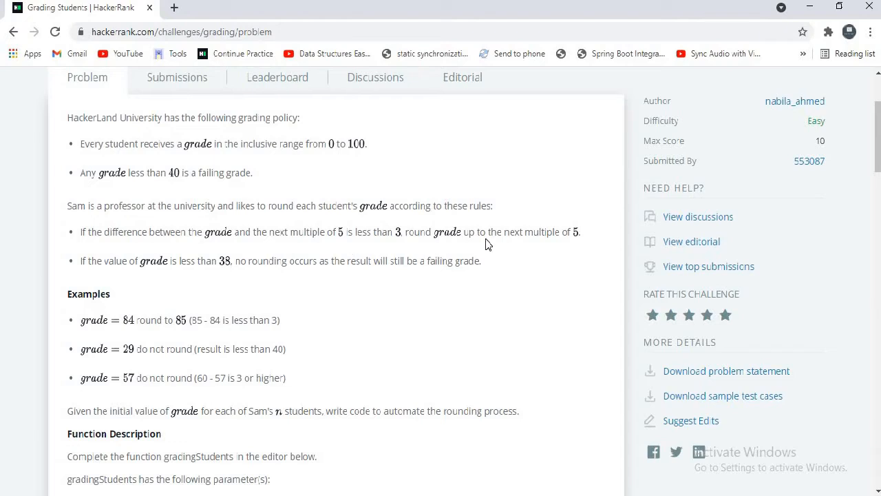
{"action": "mouse_move", "coordinate": [592, 250]}
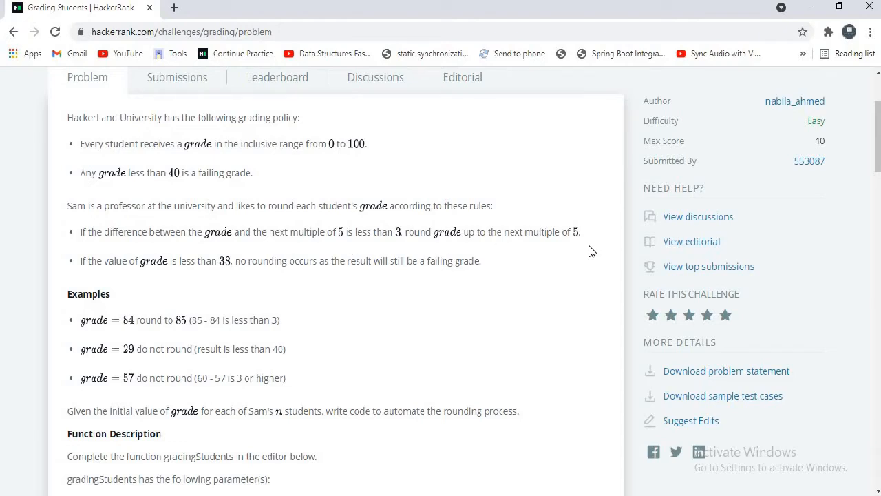
{"action": "mouse_move", "coordinate": [158, 275]}
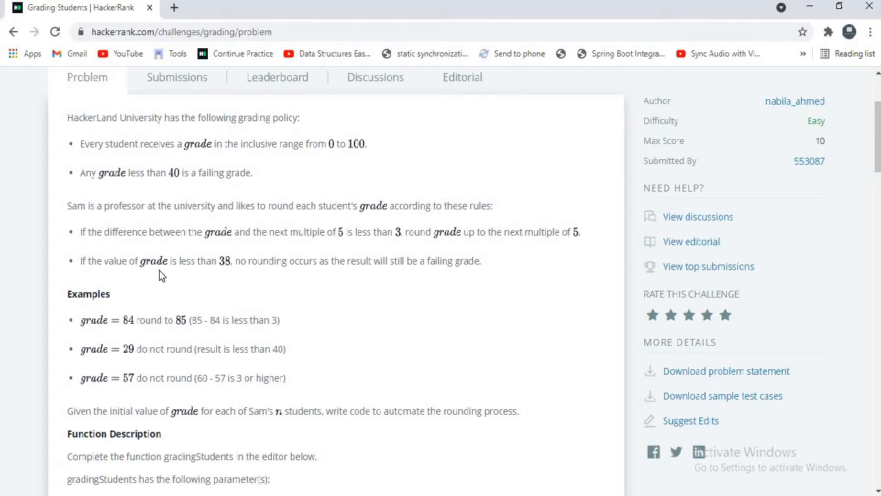
{"action": "mouse_move", "coordinate": [254, 261]}
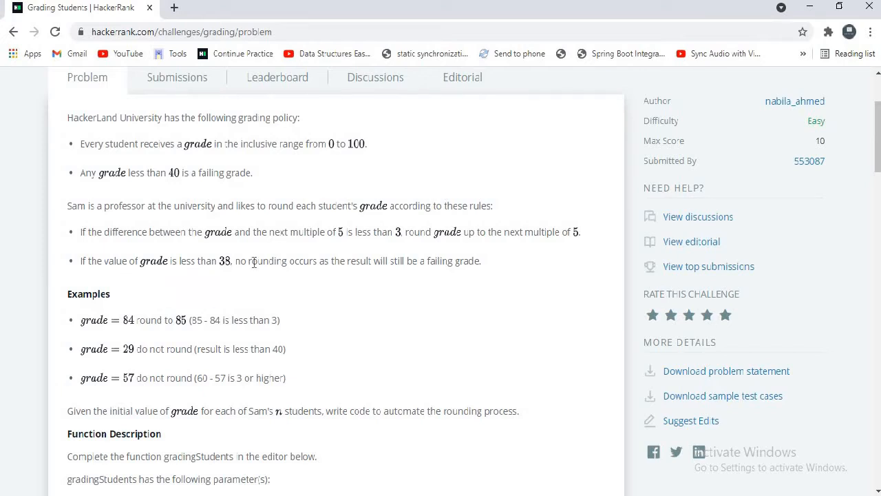
{"action": "mouse_move", "coordinate": [407, 259]}
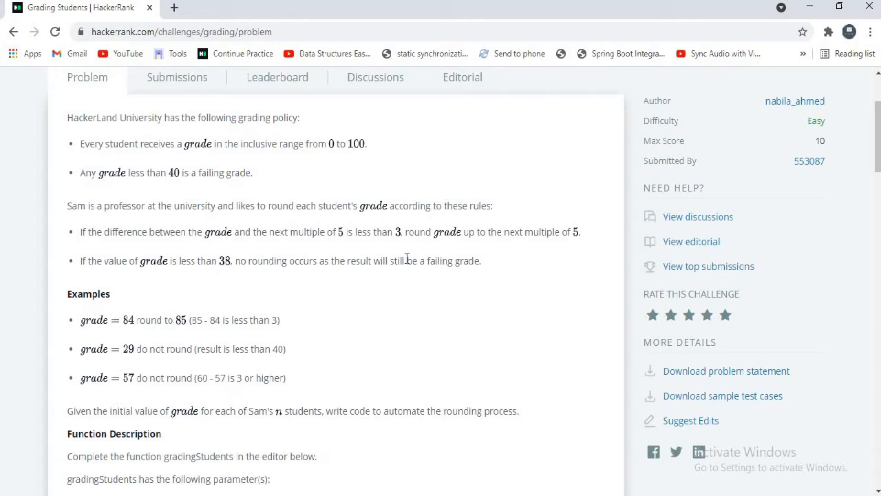
{"action": "scroll", "scroll_direction": "down", "scroll_amount": 3}
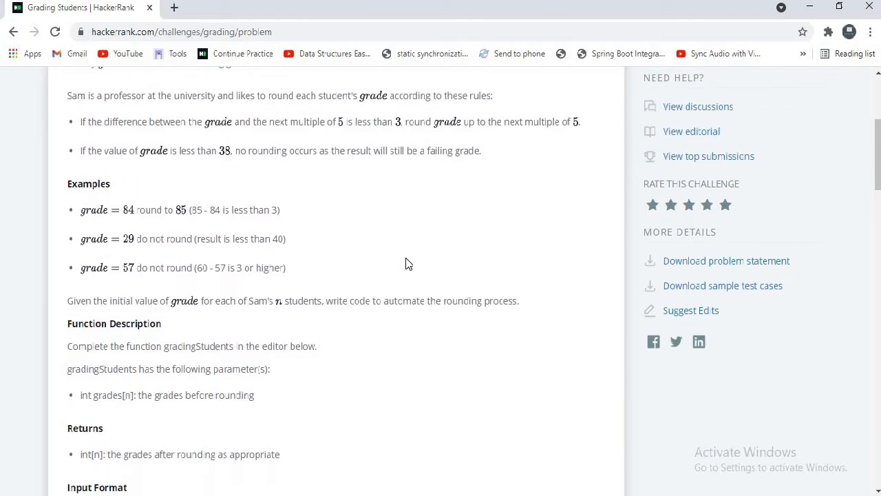
{"action": "mouse_move", "coordinate": [292, 268]}
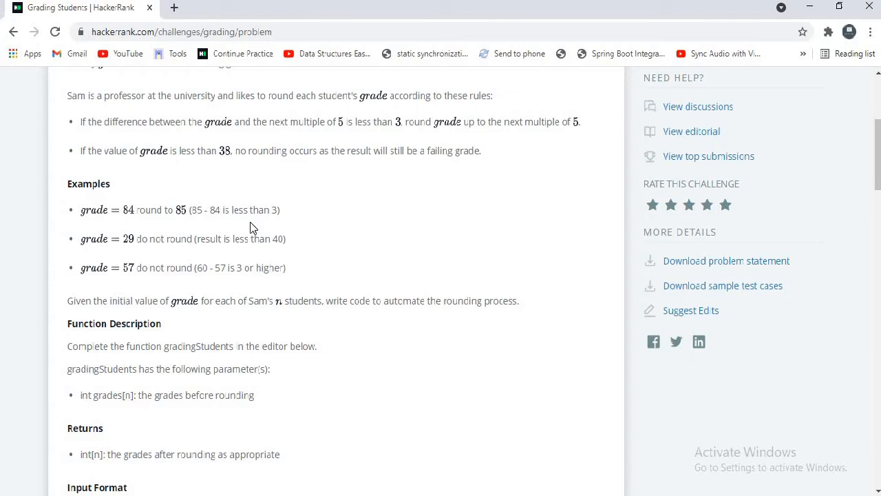
{"action": "mouse_move", "coordinate": [132, 213]}
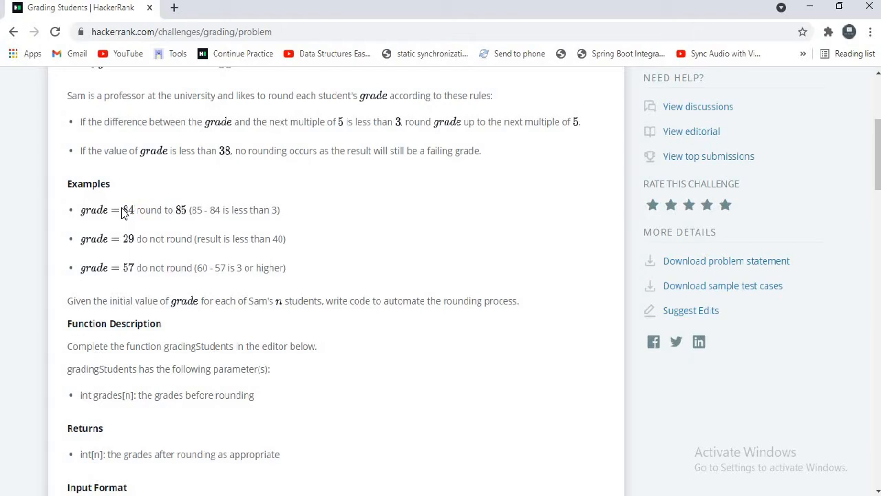
{"action": "mouse_move", "coordinate": [131, 217]}
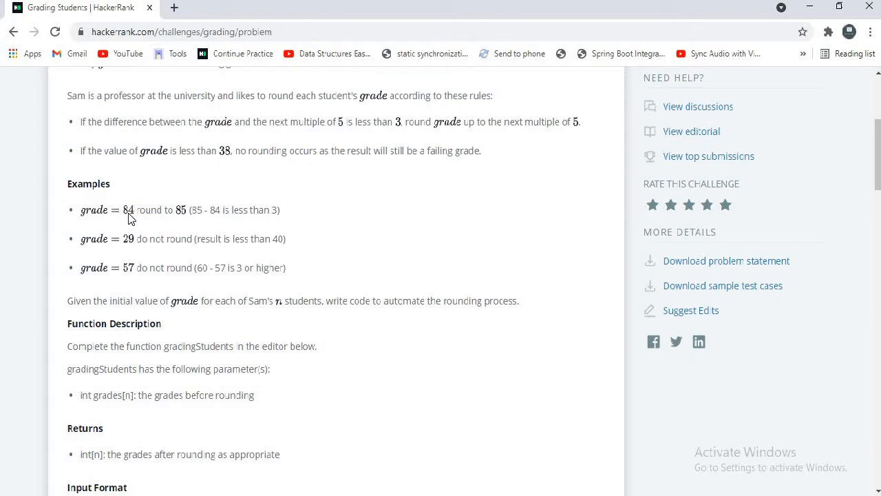
{"action": "mouse_move", "coordinate": [178, 218]}
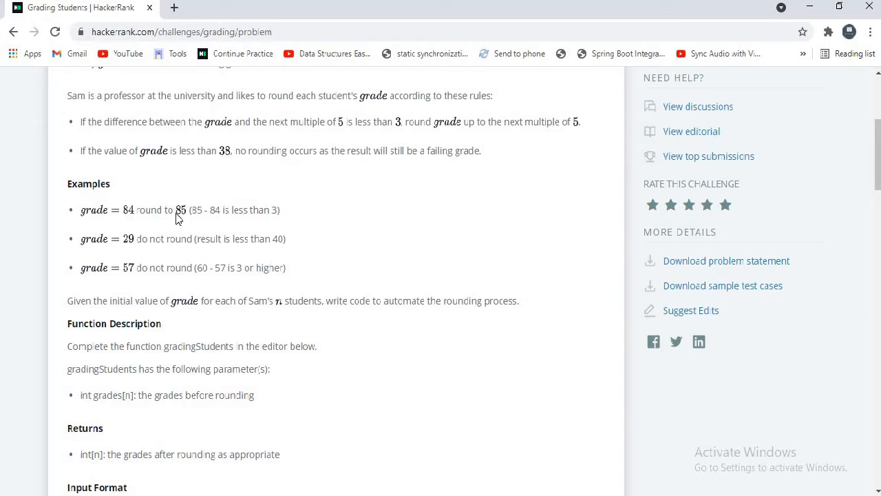
{"action": "mouse_move", "coordinate": [206, 209]}
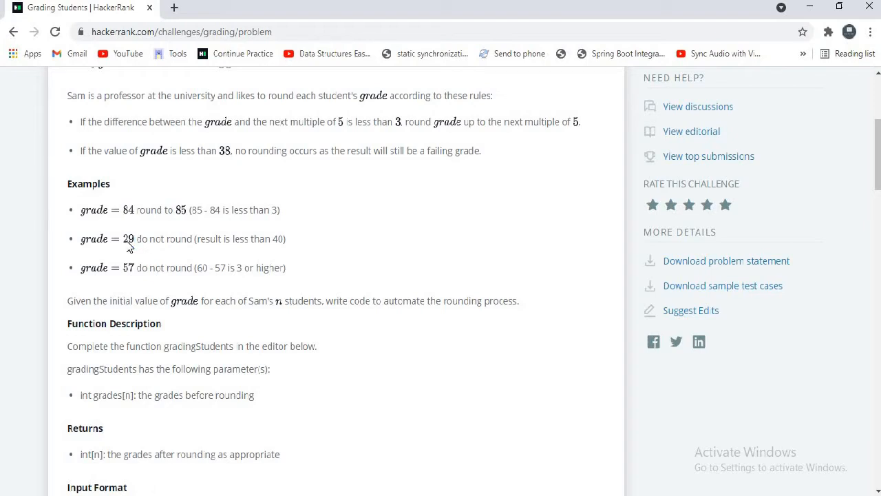
{"action": "mouse_move", "coordinate": [149, 154]}
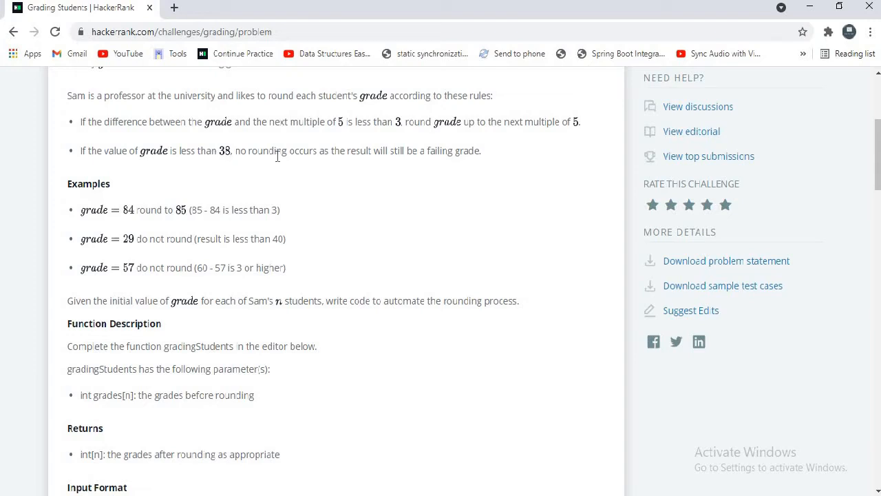
{"action": "mouse_move", "coordinate": [416, 157]}
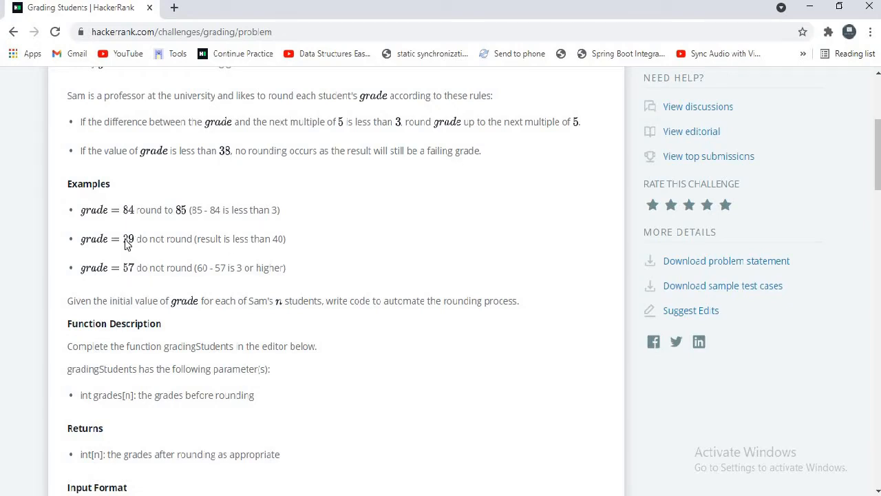
{"action": "mouse_move", "coordinate": [139, 238]}
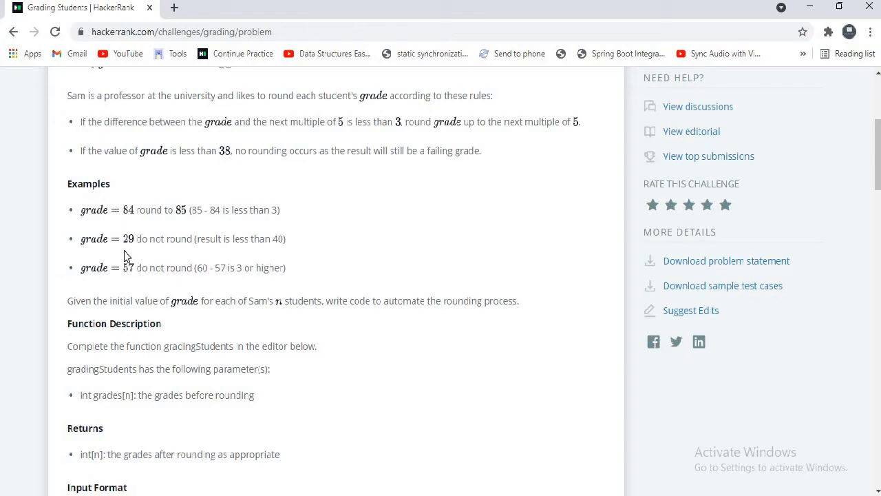
{"action": "left_click", "coordinate": [135, 267]}
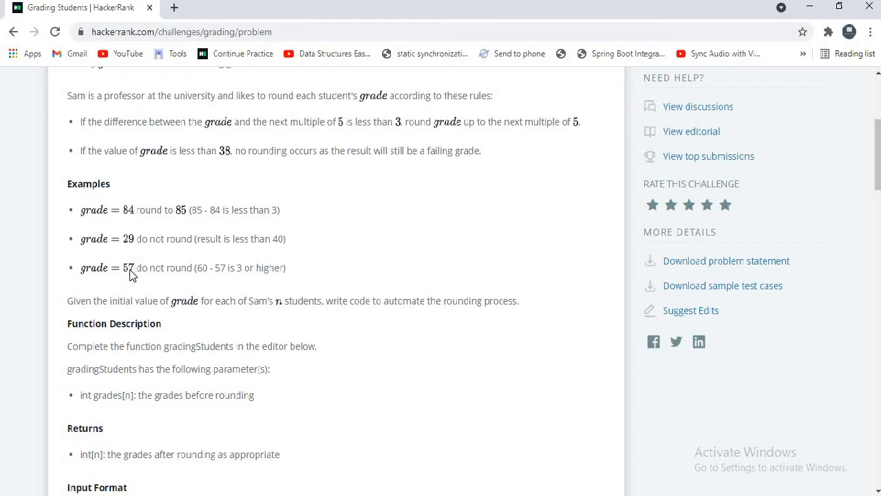
{"action": "mouse_move", "coordinate": [196, 288]}
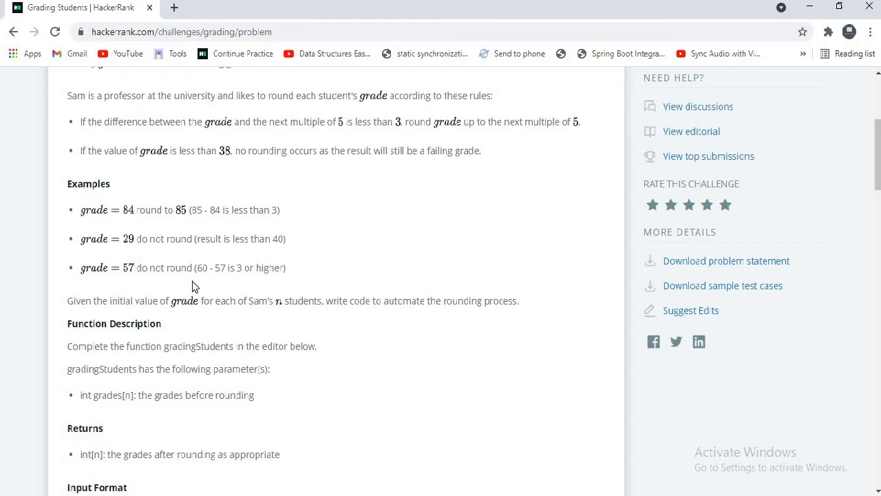
{"action": "mouse_move", "coordinate": [220, 285]}
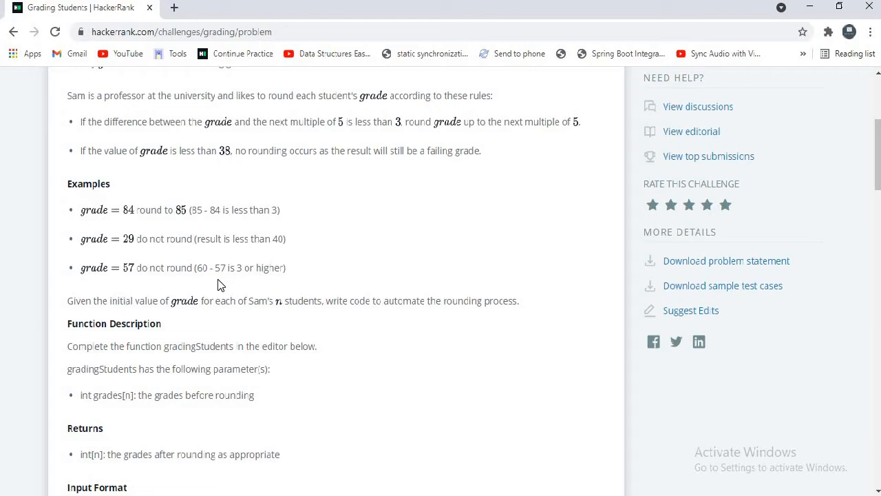
{"action": "mouse_move", "coordinate": [245, 282]}
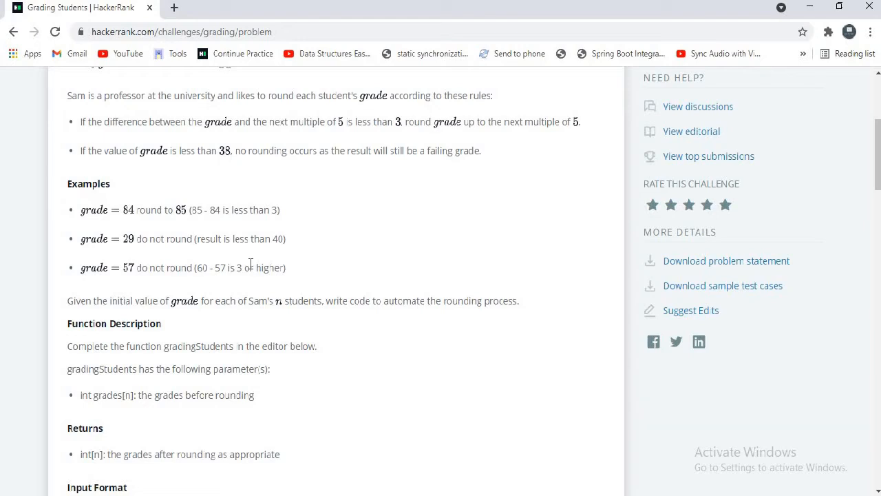
{"action": "scroll", "scroll_direction": "down", "scroll_amount": 3}
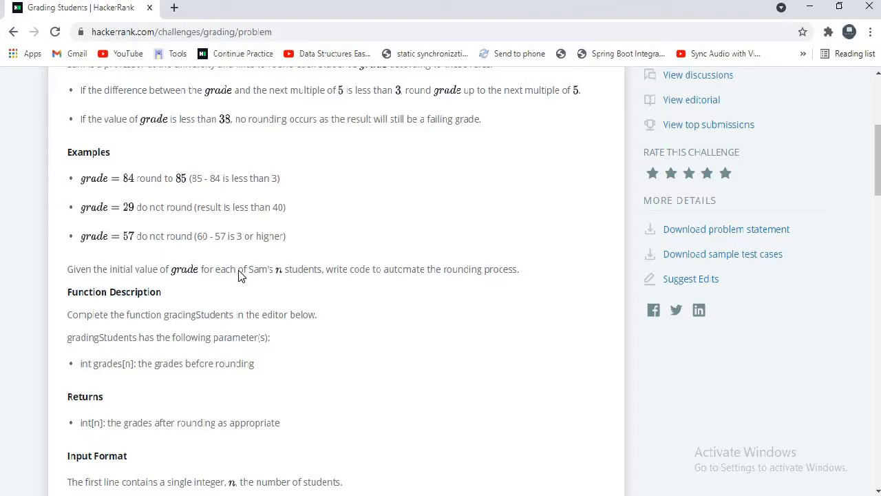
{"action": "scroll", "scroll_direction": "down", "scroll_amount": 3}
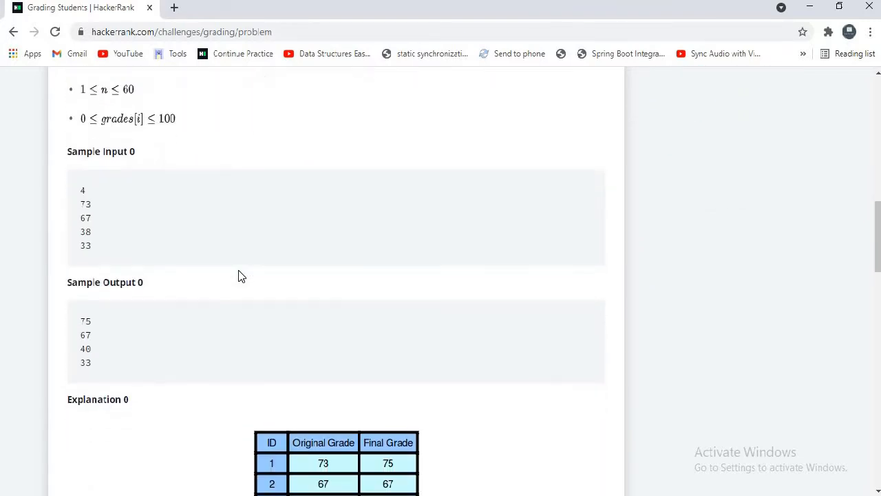
{"action": "scroll", "scroll_direction": "down", "scroll_amount": 3}
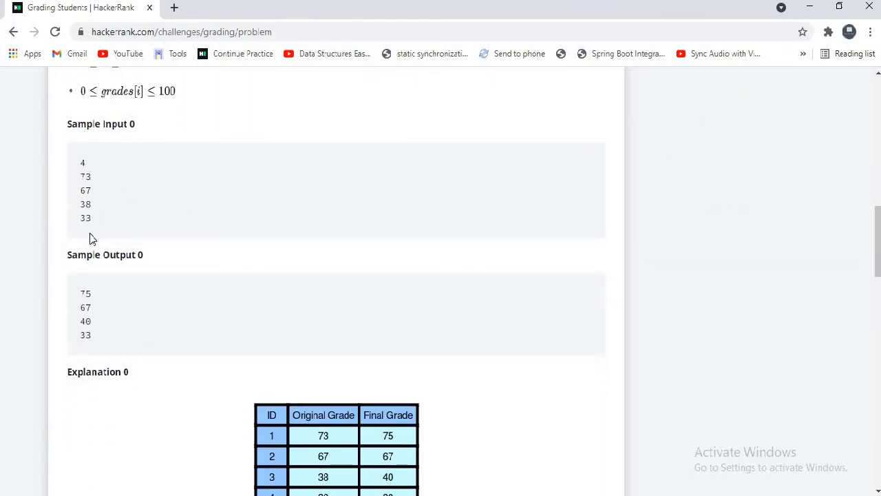
{"action": "mouse_move", "coordinate": [94, 289]}
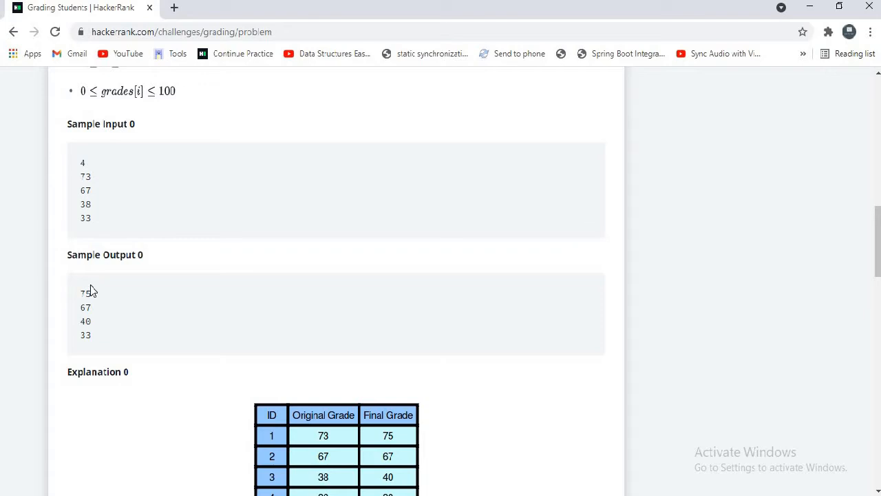
{"action": "mouse_move", "coordinate": [116, 204]}
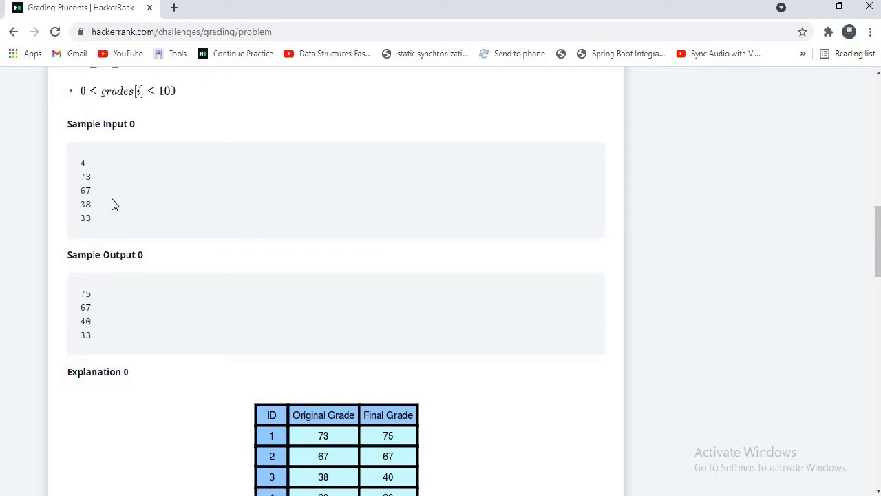
{"action": "mouse_move", "coordinate": [100, 172]}
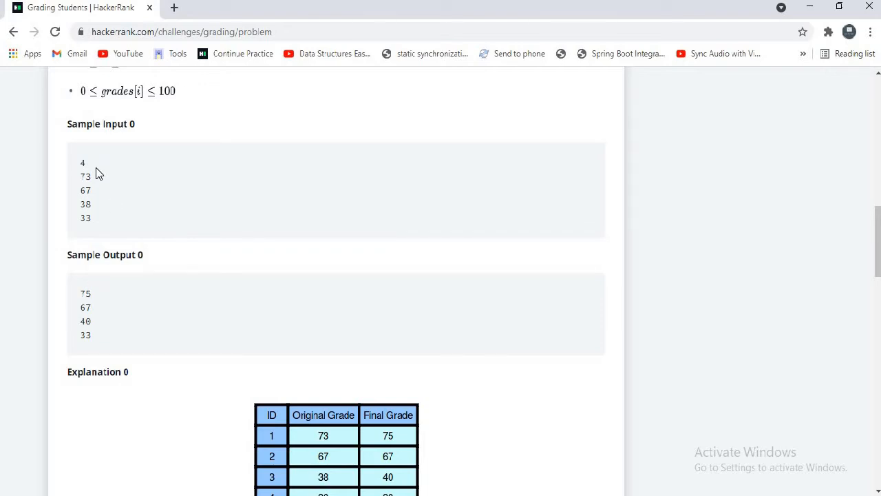
{"action": "left_click_drag", "start_coordinate": [82, 163], "coordinate": [85, 220]}
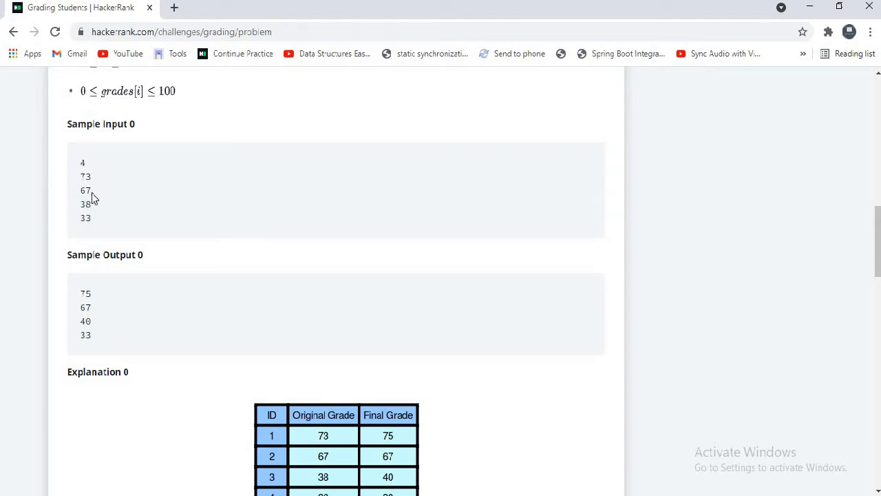
{"action": "mouse_move", "coordinate": [354, 309]}
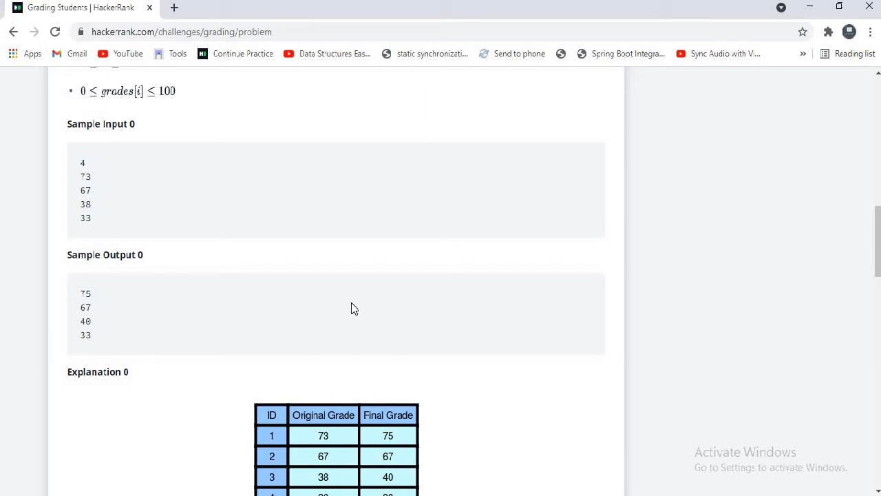
{"action": "mouse_move", "coordinate": [391, 364]}
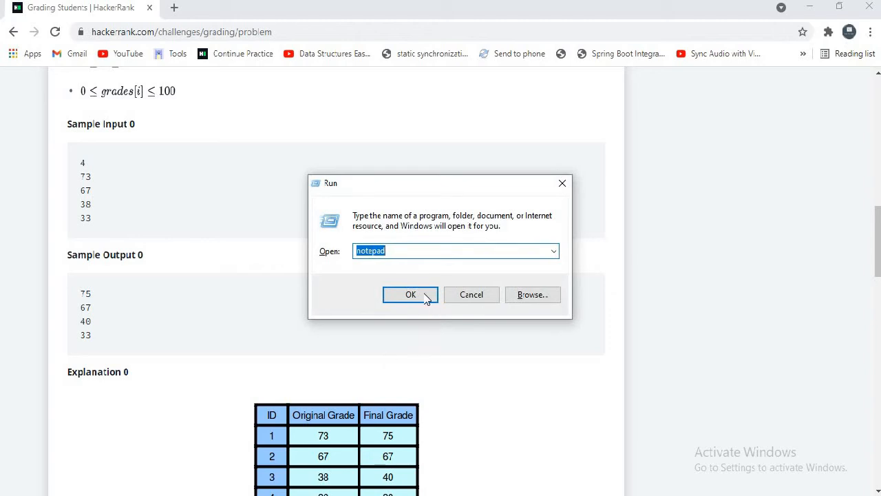
In Notepad, jot that 75-73=2, the gap from 73 to the next multiple of five
{"action": "left_click", "coordinate": [410, 294]}
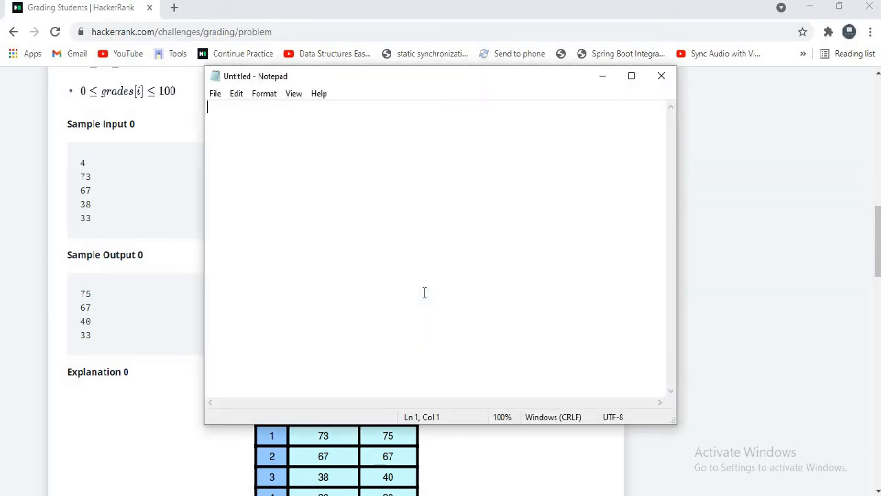
{"action": "type", "text": "73"}
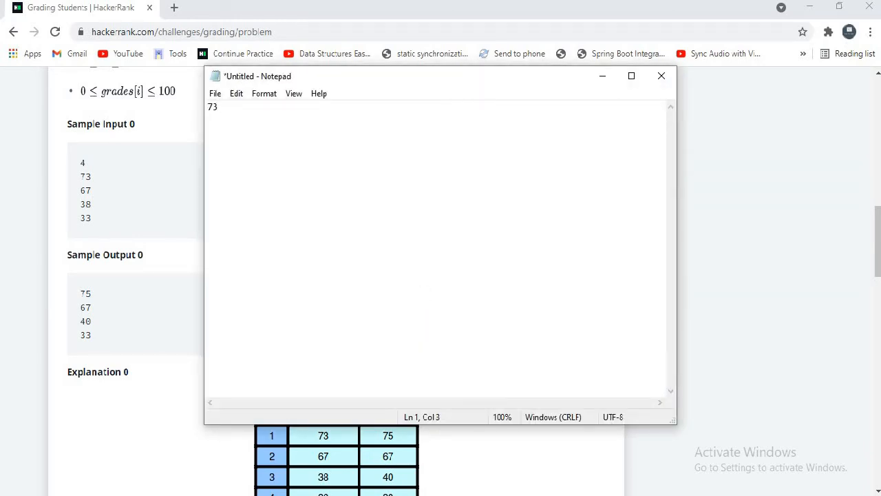
{"action": "key", "text": "enter"}
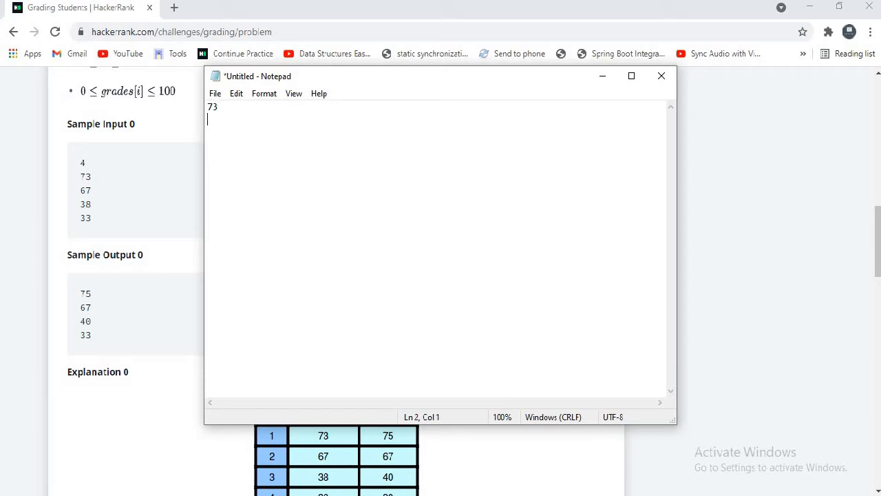
{"action": "type", "text": "70"}
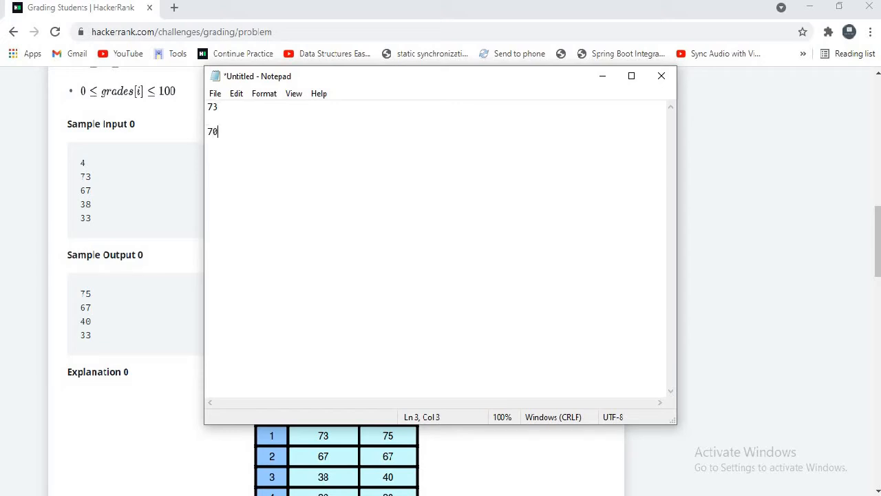
{"action": "type", "text": "-"}
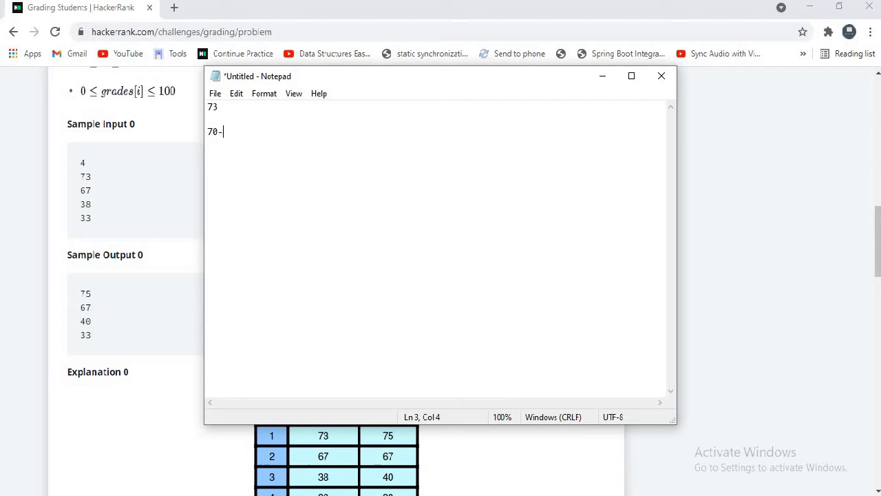
{"action": "type", "text": "75"}
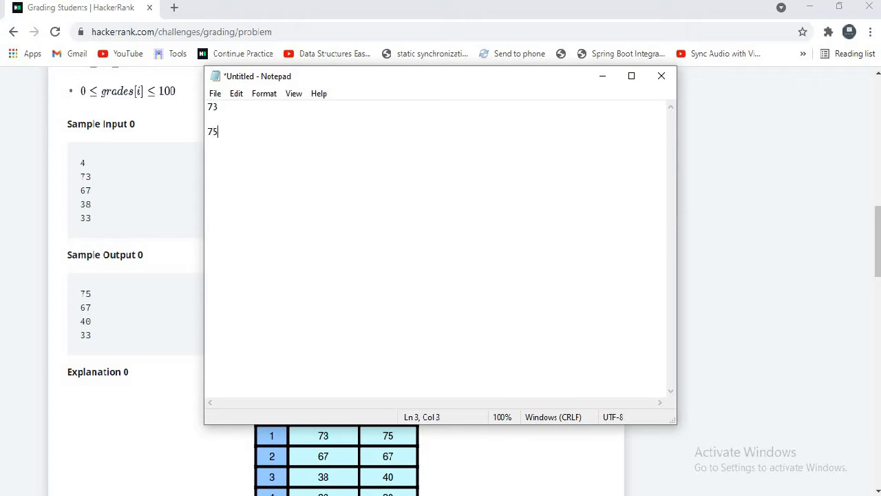
{"action": "type", "text": "-73"}
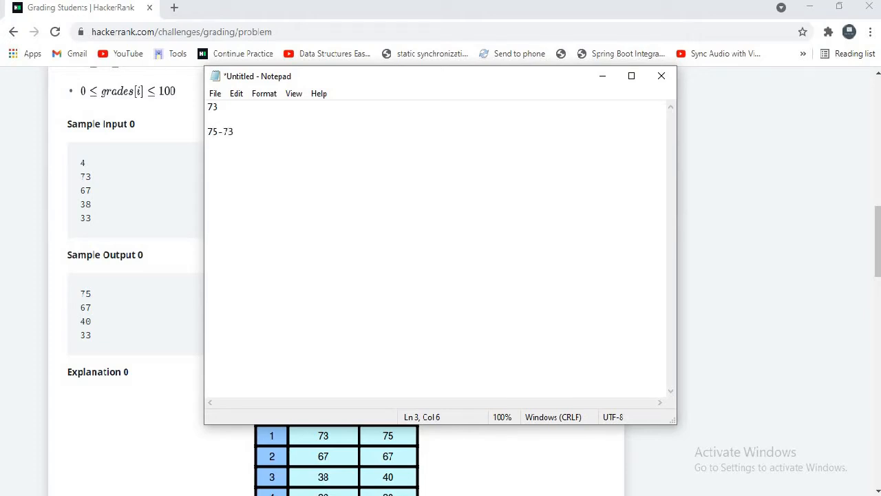
{"action": "type", "text": "=2"}
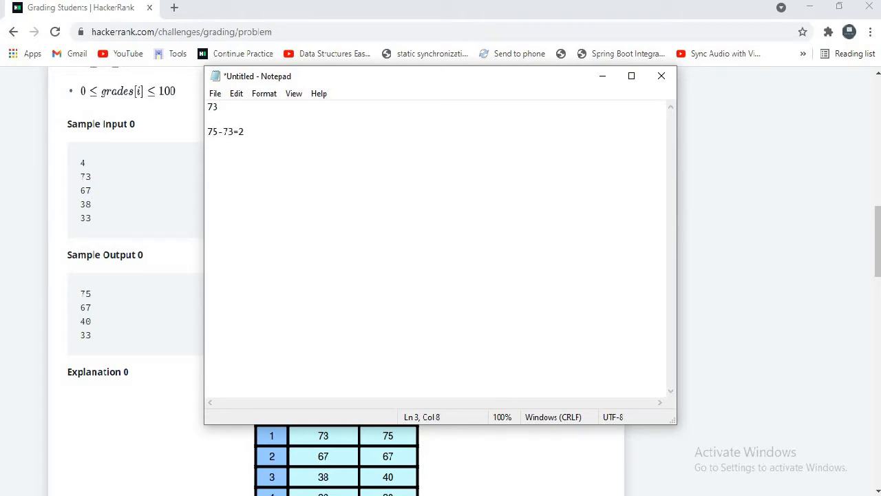
{"action": "type", "text": "="}
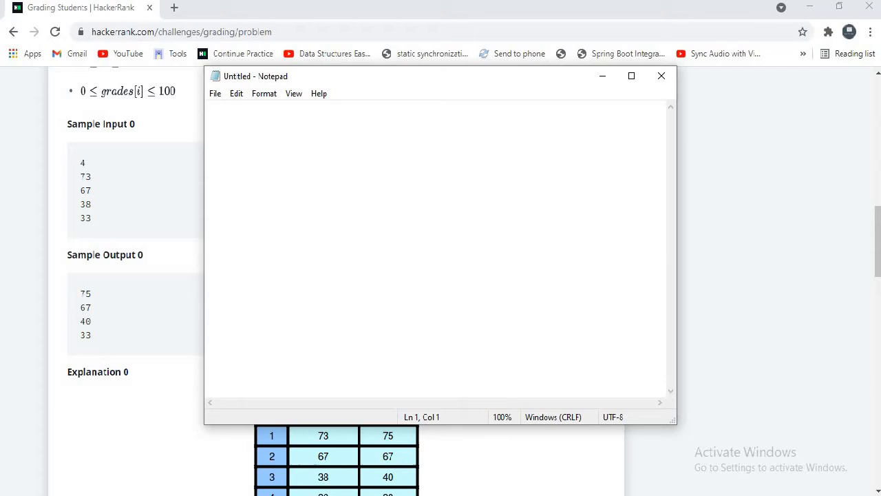
Jot the gaps for 67 (=3) and 40-38, note 33, then close Notepad back to the problem
{"action": "type", "text": "67"}
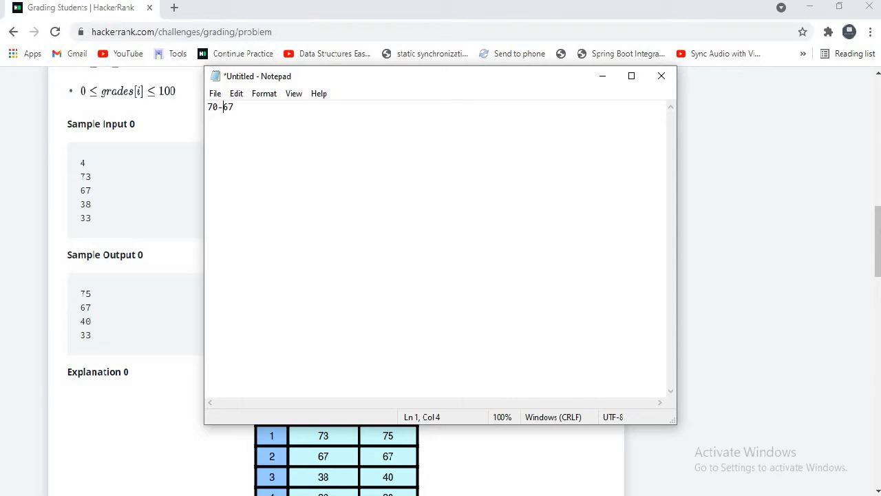
{"action": "type", "text": "="}
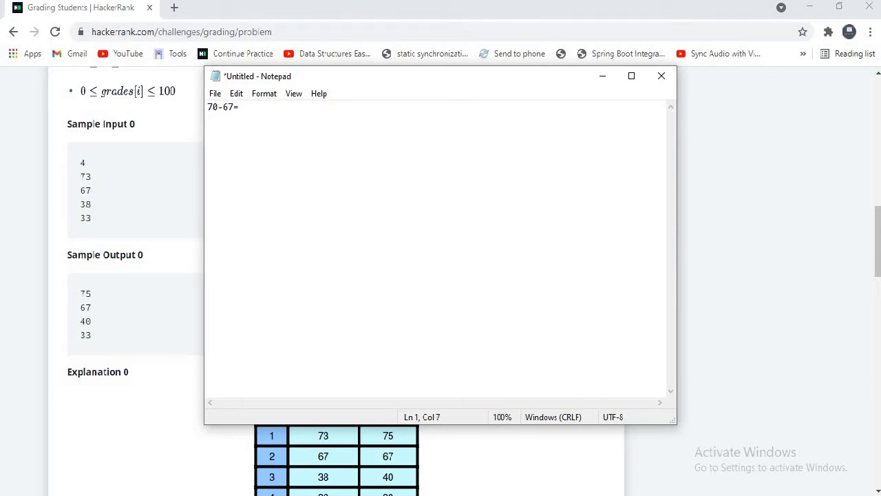
{"action": "type", "text": "3"}
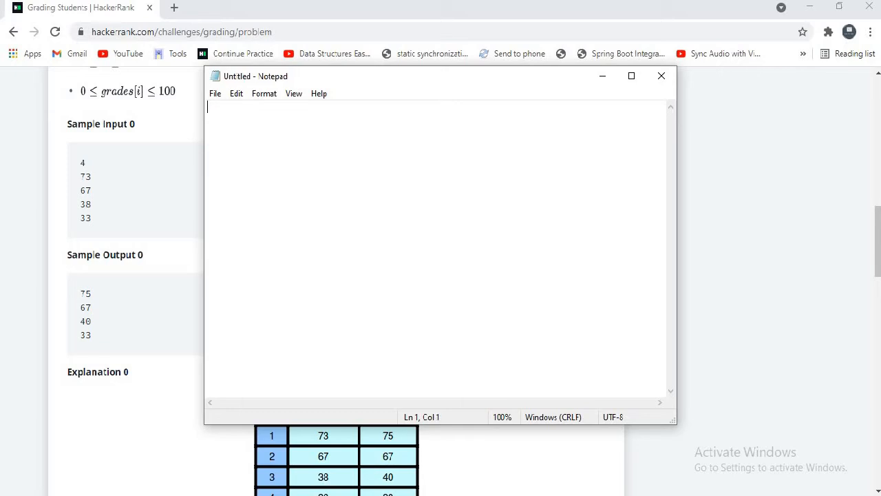
{"action": "type", "text": "38"}
{"action": "type", "text": "4"}
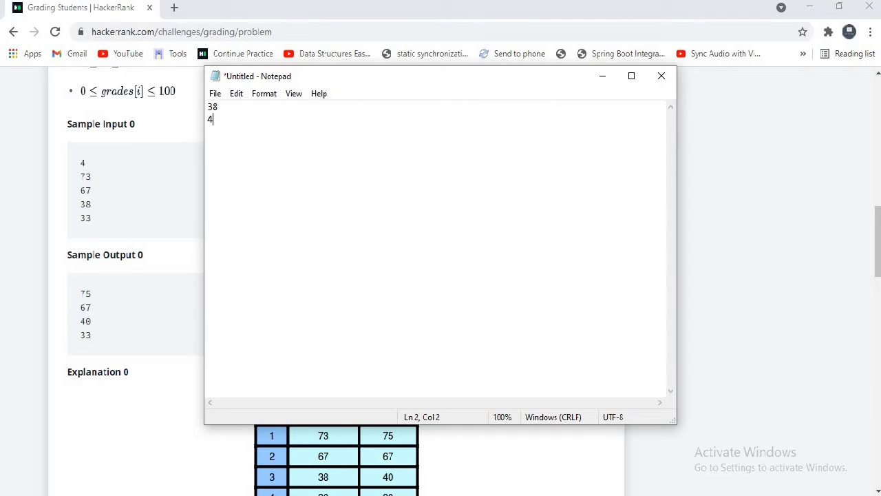
{"action": "type", "text": "0-38"}
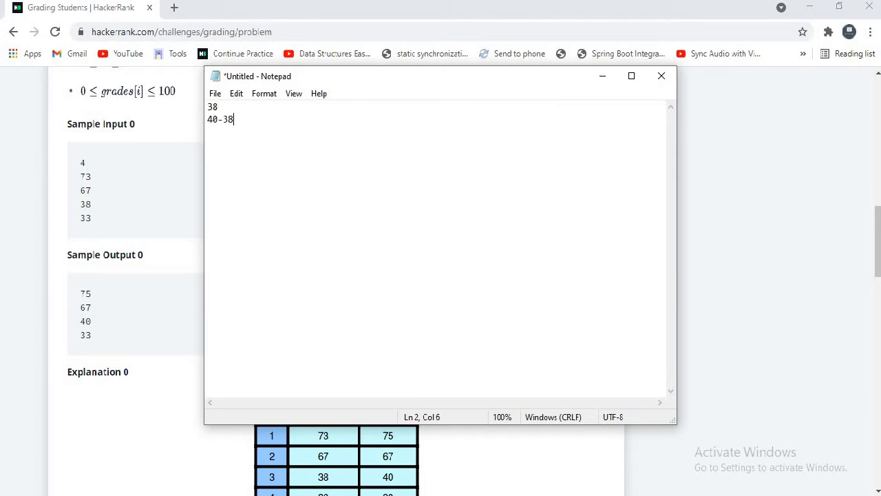
{"action": "type", "text": "="}
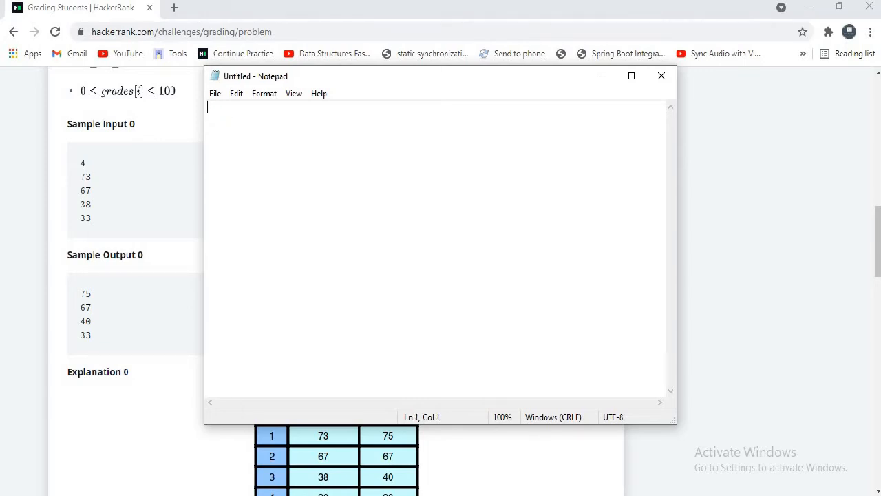
{"action": "type", "text": "33"}
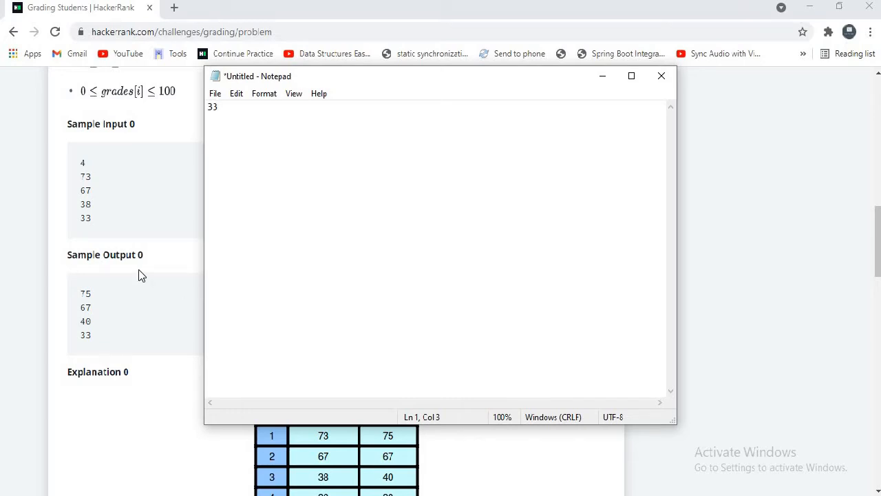
{"action": "left_click", "coordinate": [661, 76]}
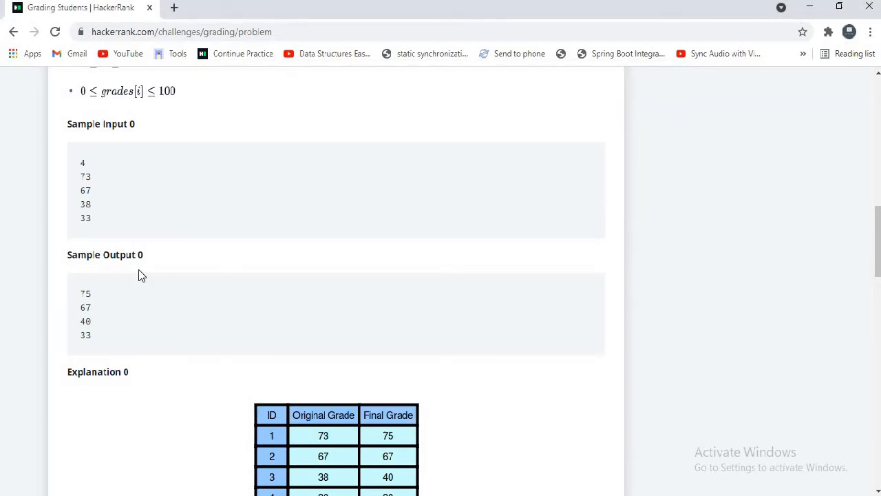
Return to the Java editor and start a new line under the '// Write your code here' comment
{"action": "scroll", "scroll_direction": "down", "scroll_amount": 3}
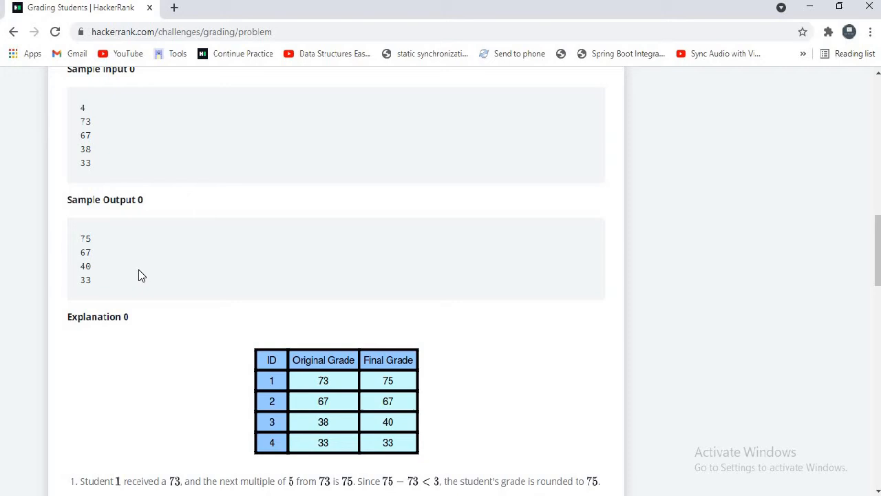
{"action": "scroll", "scroll_direction": "down", "scroll_amount": 3}
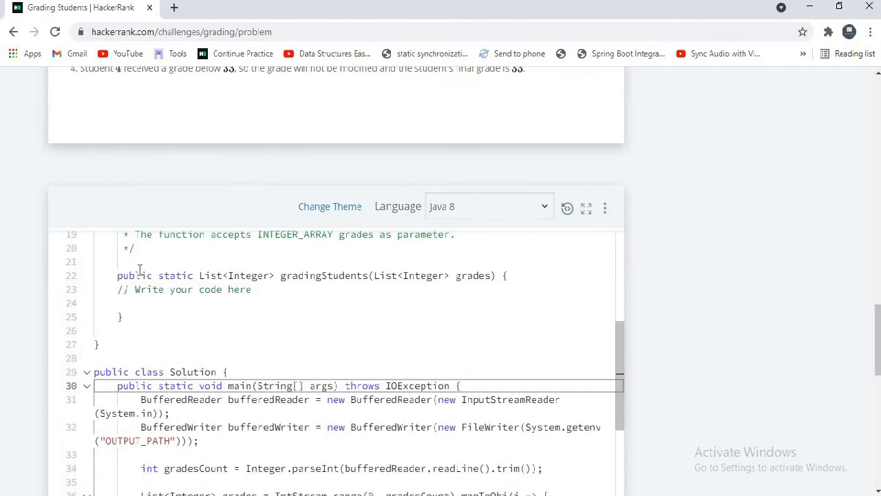
{"action": "scroll", "scroll_direction": "down", "scroll_amount": 3}
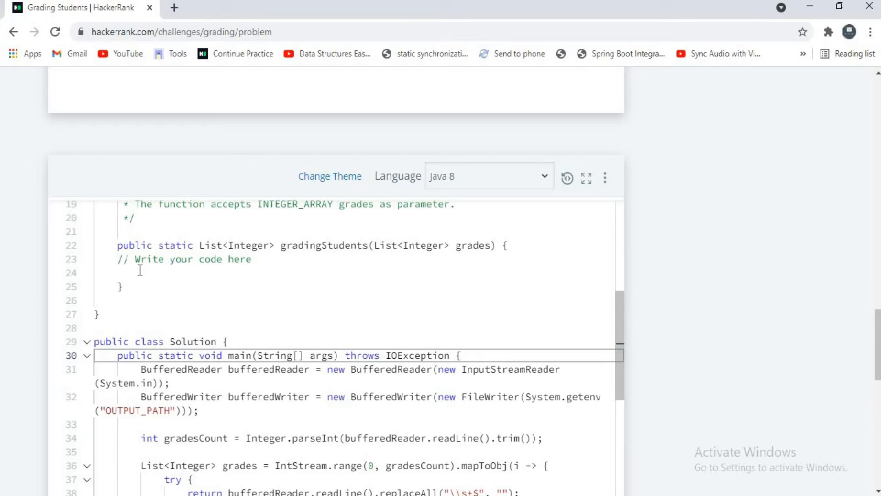
{"action": "mouse_move", "coordinate": [386, 265]}
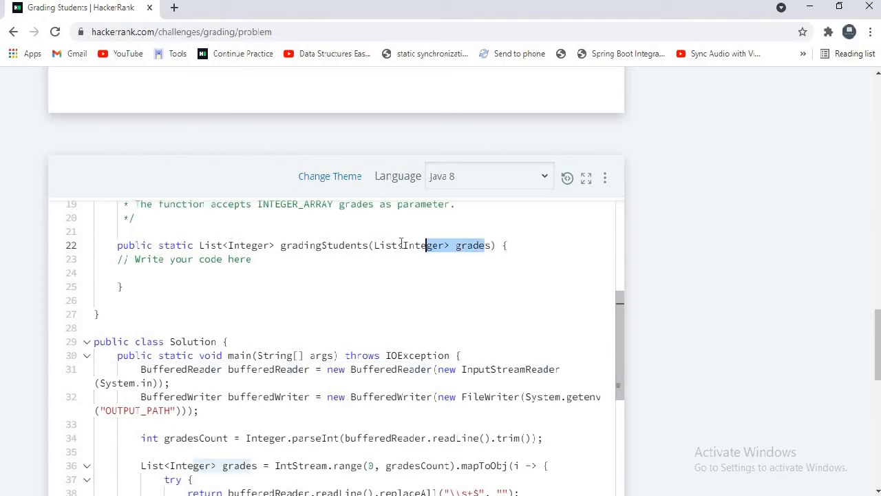
{"action": "left_click", "coordinate": [275, 245]}
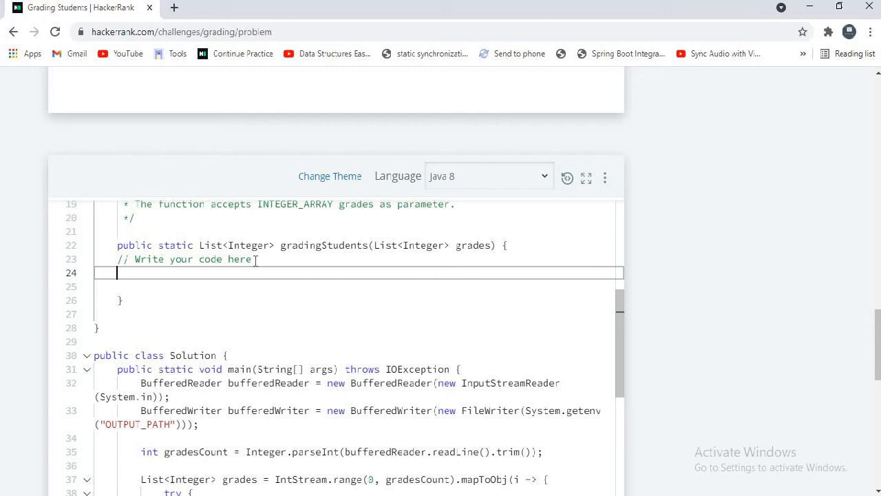
Declare List<Integer> grades1 = new ArrayList<>(); as the result list
{"action": "type", "text": "List<Integer>"}
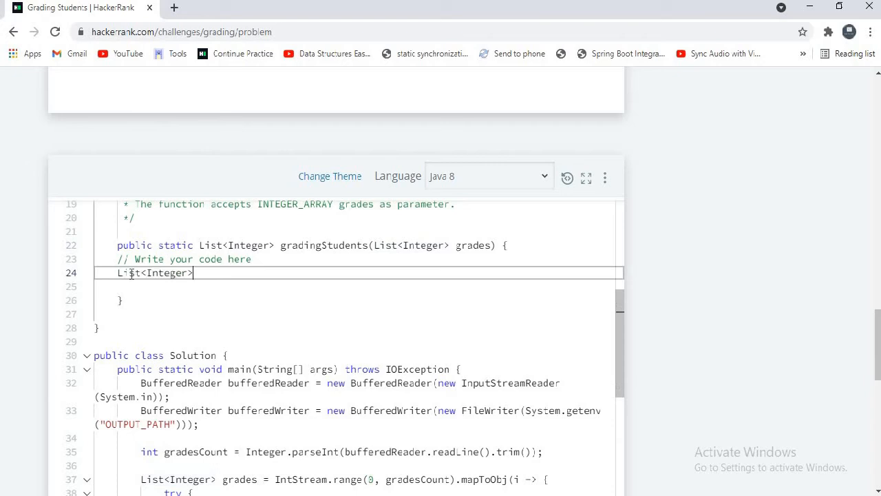
{"action": "type", "text": "grade"}
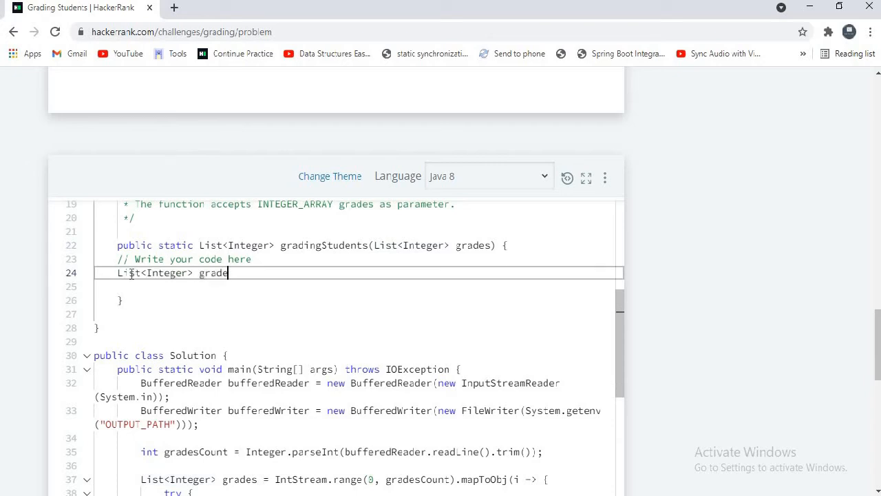
{"action": "type", "text": "es1 ="}
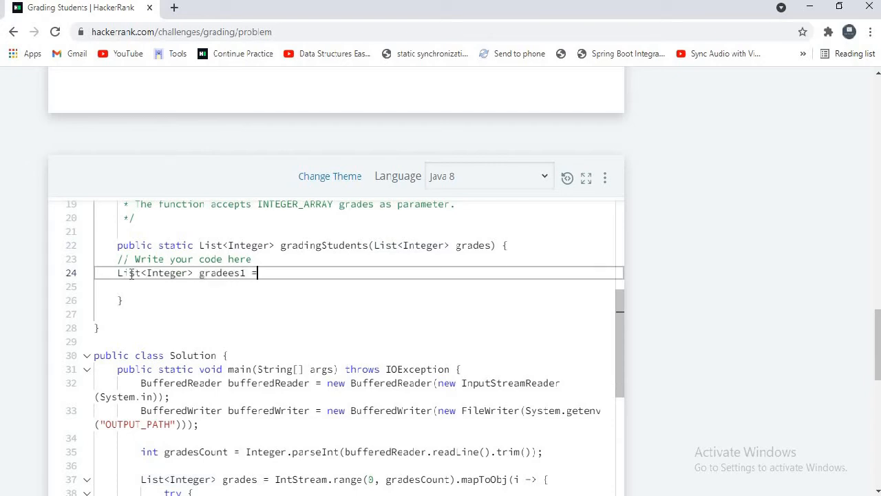
{"action": "type", "text": "new"}
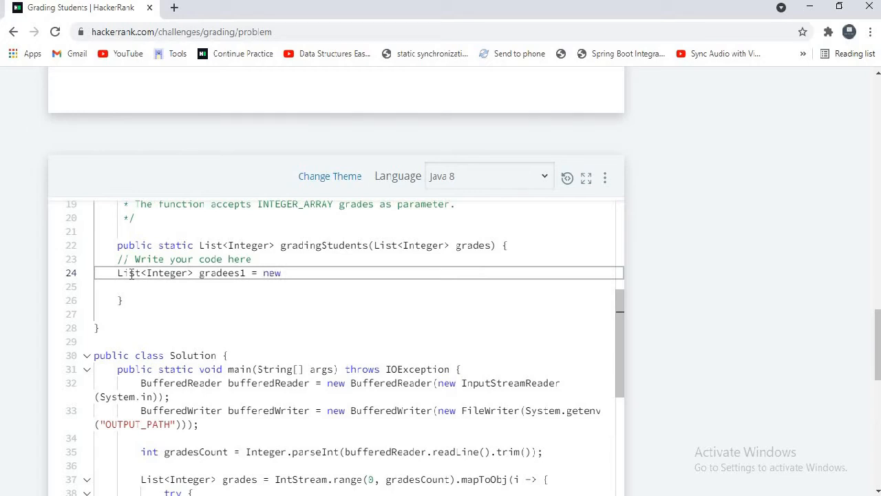
{"action": "type", "text": "Array"}
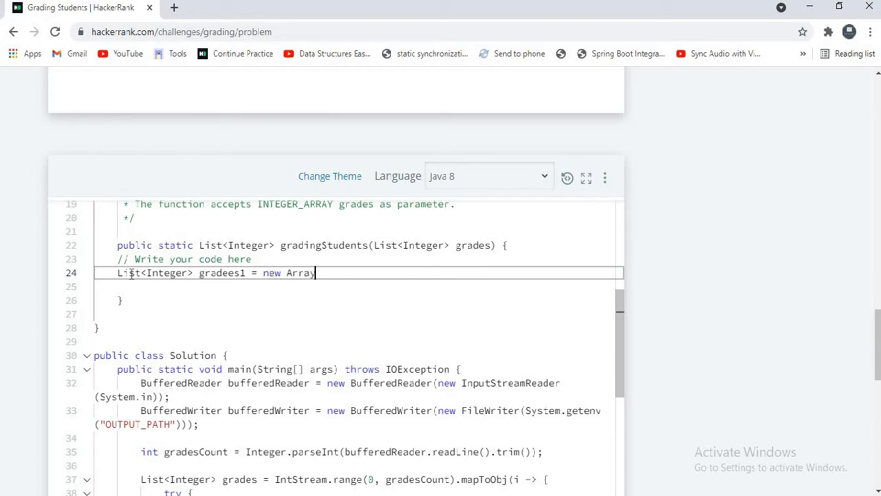
{"action": "type", "text": "List"}
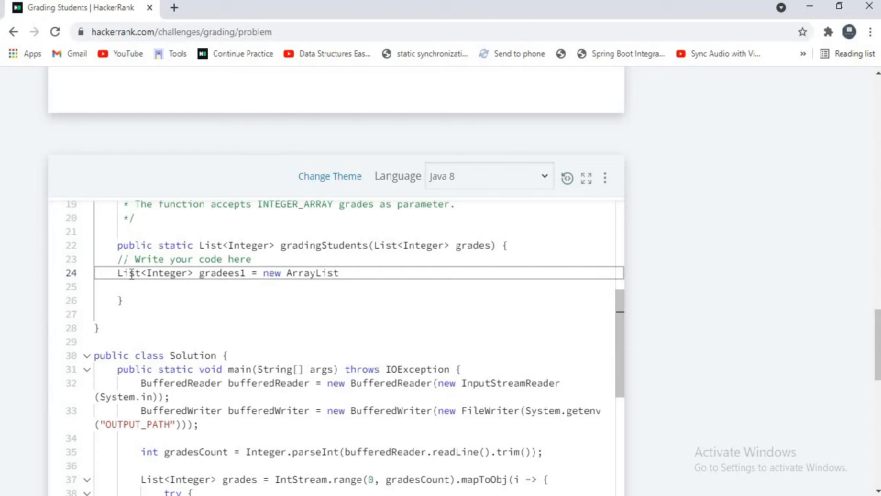
{"action": "type", "text": "<>();"}
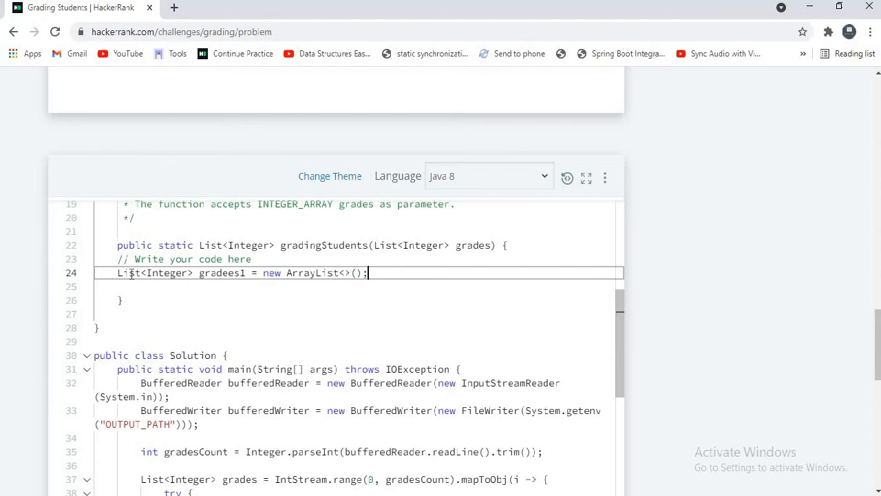
Start a for(Integer i:grades) loop storing each grade in Integer num
{"action": "type", "text": "for(In"}
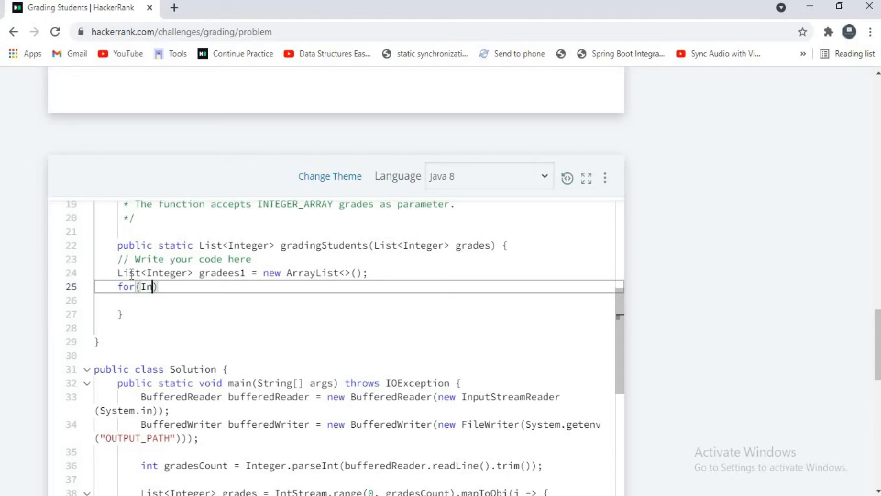
{"action": "type", "text": "teger i"}
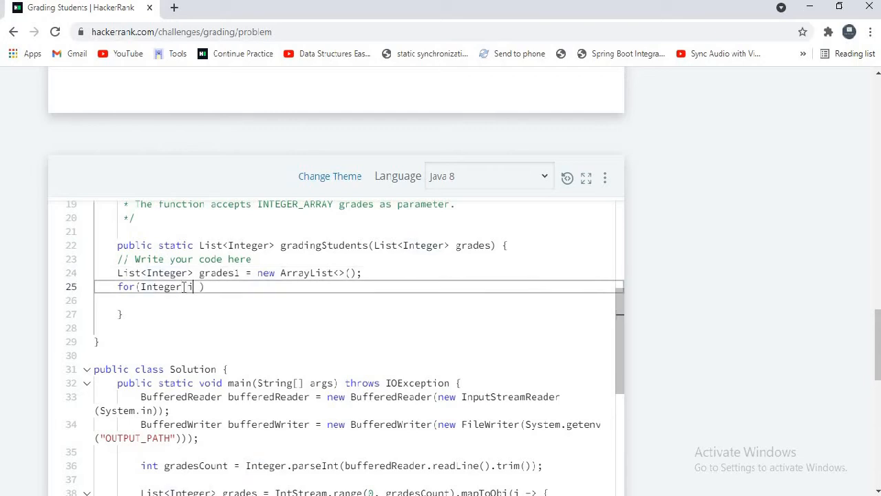
{"action": "type", "text": ":grades"}
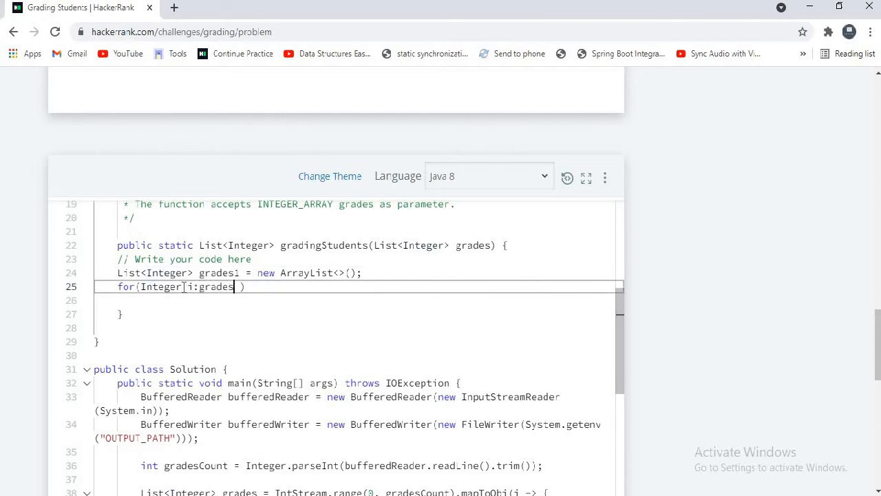
{"action": "type", "text": "{"}
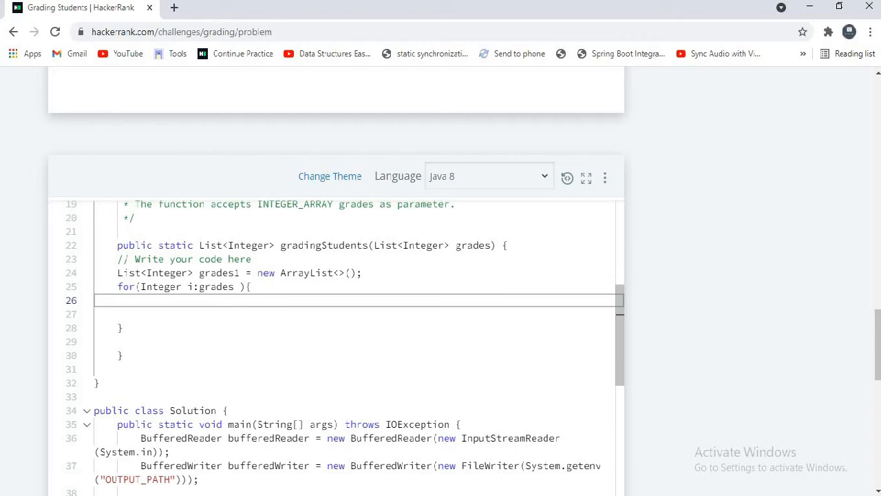
{"action": "type", "text": "Integer"}
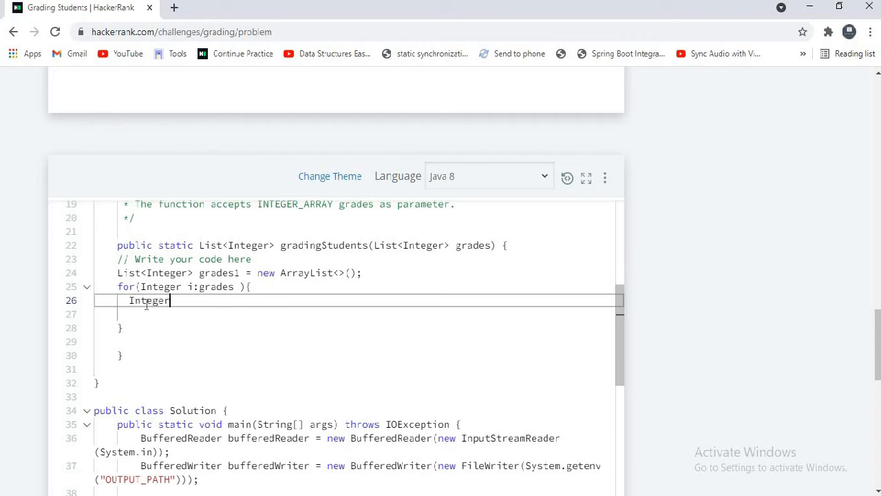
{"action": "type", "text": "num ="}
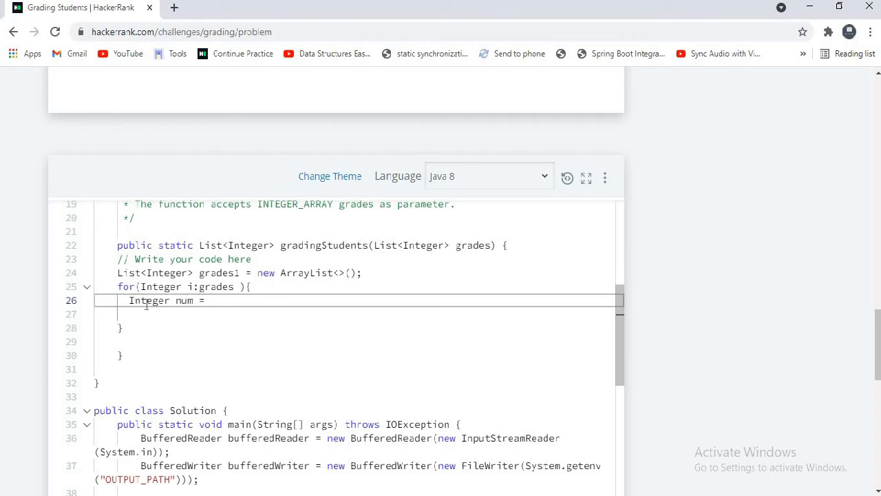
{"action": "type", "text": "i;"}
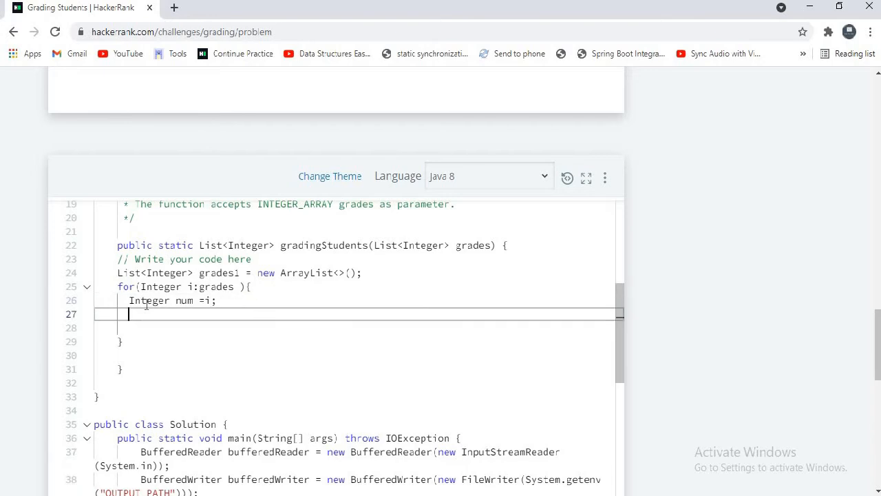
Compute num1 = (Integer)Math.round(num/5)*5; then num1+=5; inside the loop
{"action": "type", "text": "INt"}
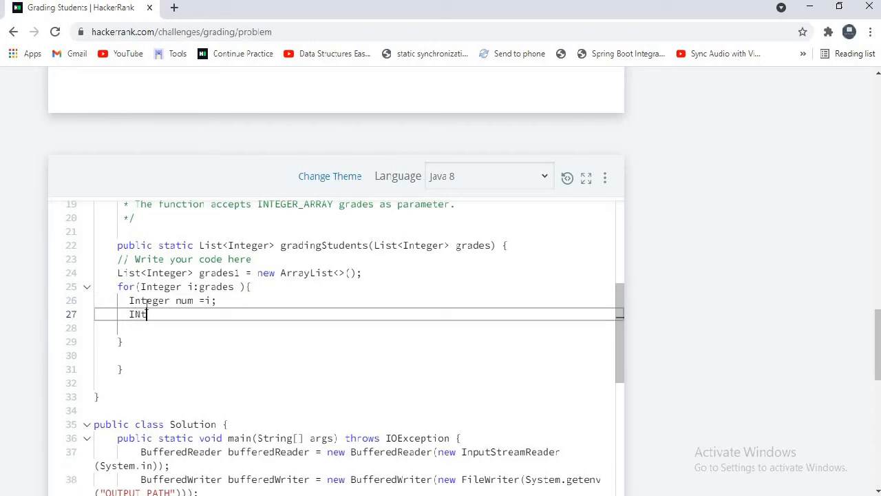
{"action": "key", "text": "BackSpace"}
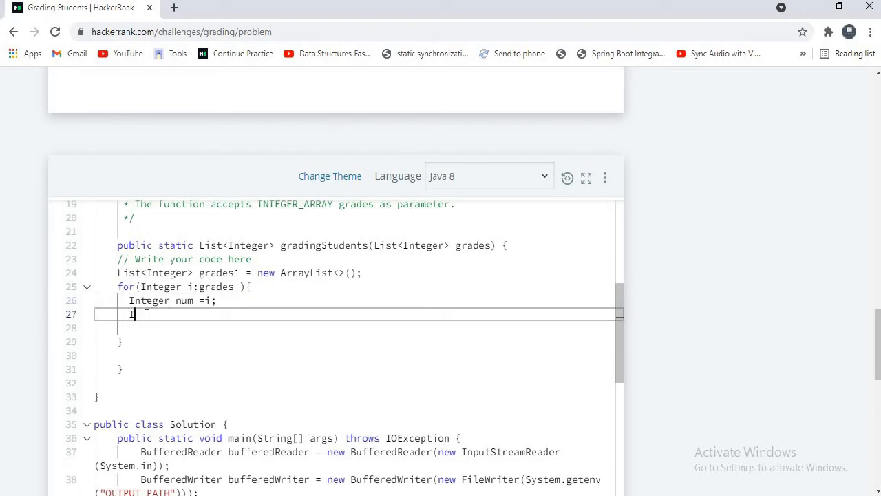
{"action": "type", "text": "nteger num1 ="}
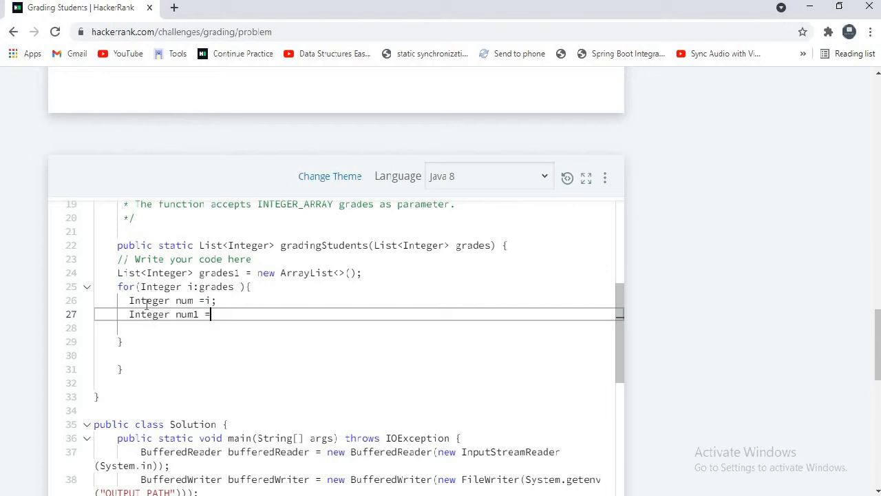
{"action": "type", "text": "(I)"}
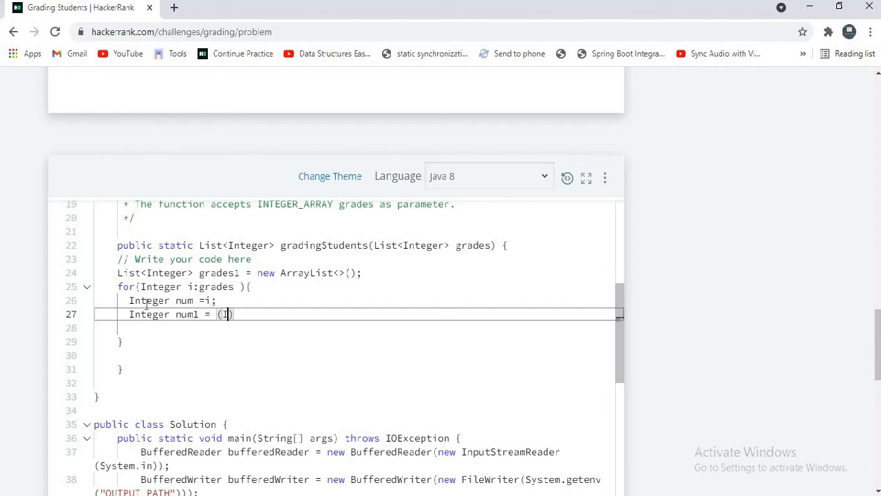
{"action": "type", "text": "nteger)"}
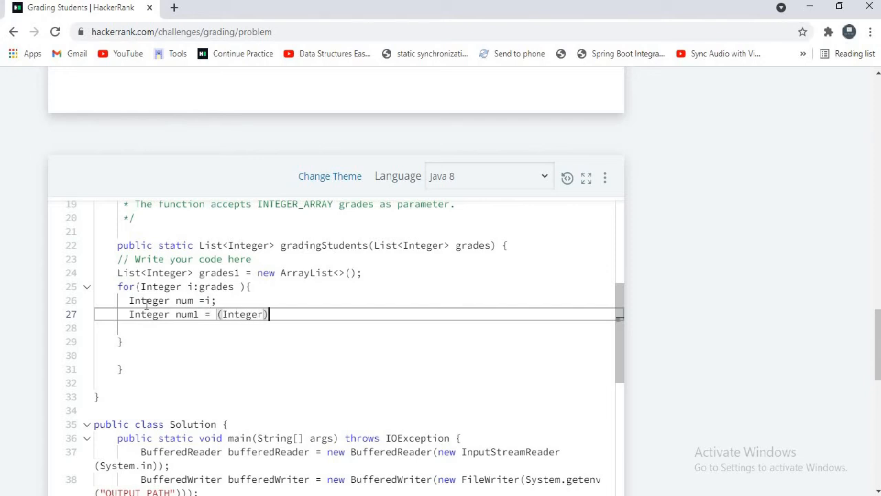
{"action": "type", "text": "Math"}
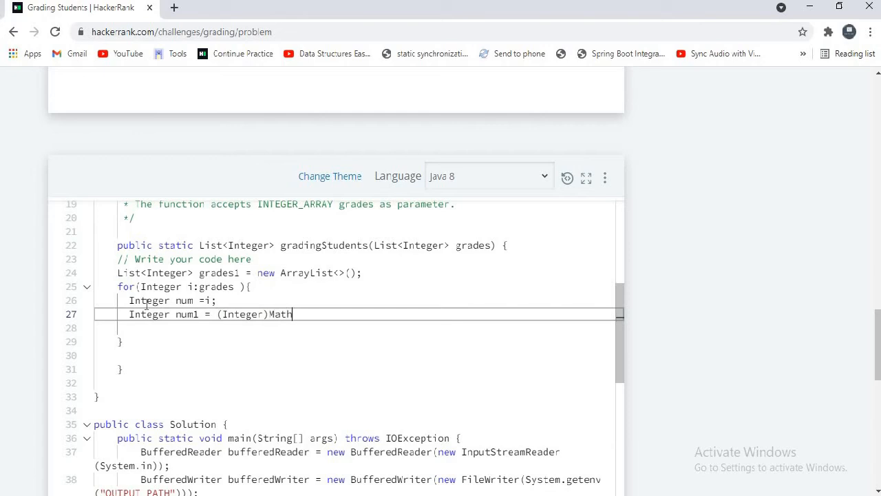
{"action": "type", "text": ".roun"}
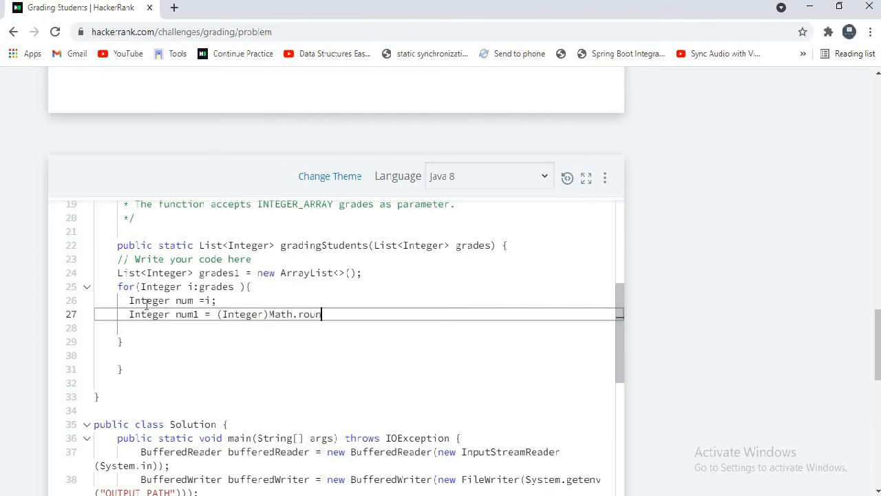
{"action": "type", "text": "d(n)"}
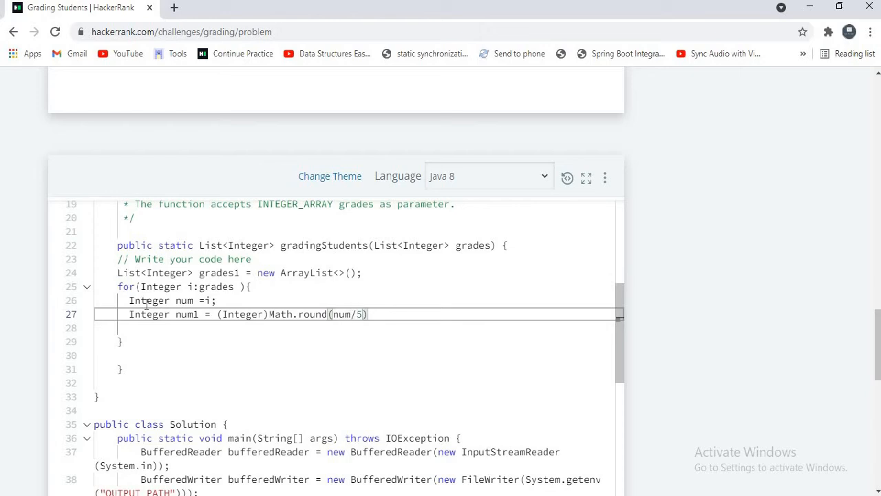
{"action": "type", "text": "*"}
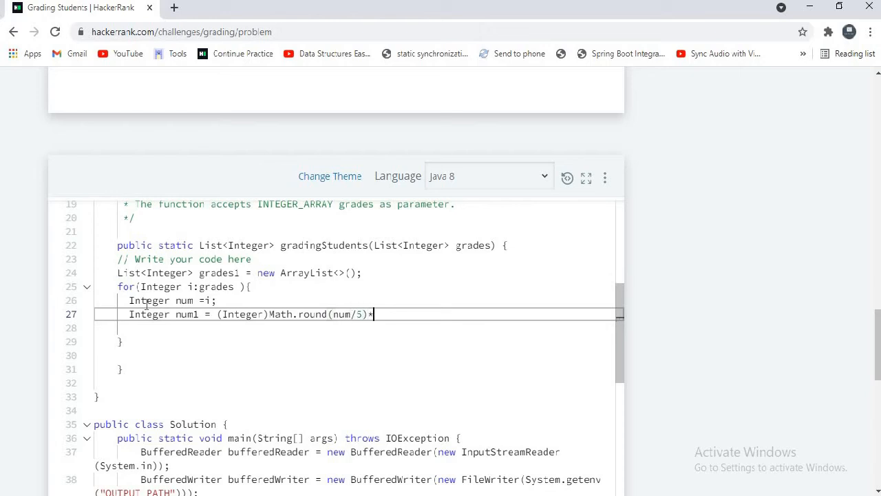
{"action": "type", "text": "5;"}
{"action": "type", "text": "num1"}
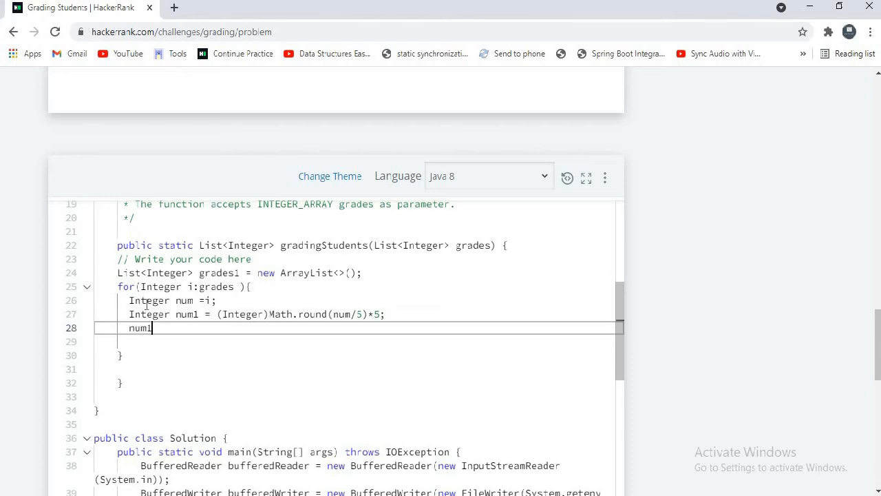
{"action": "type", "text": "+"}
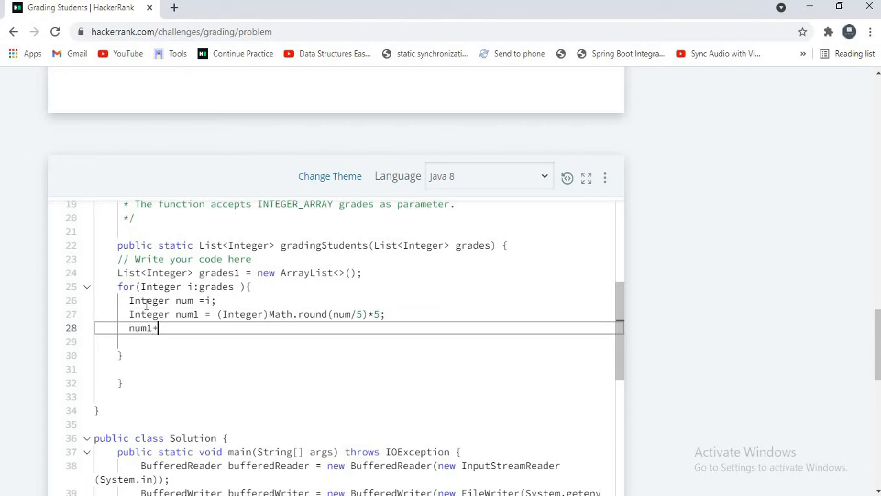
{"action": "type", "text": "=5;"}
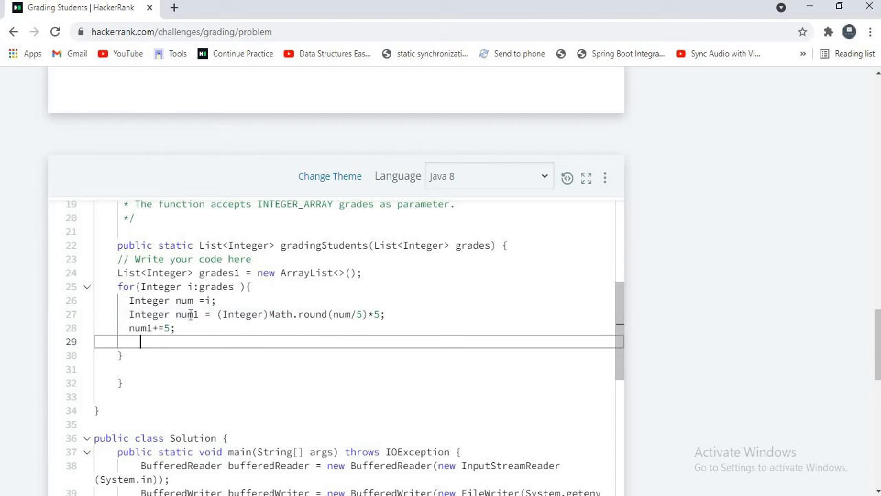
Begin an if() check after the num1+=5 statement
{"action": "double_click", "coordinate": [185, 314]}
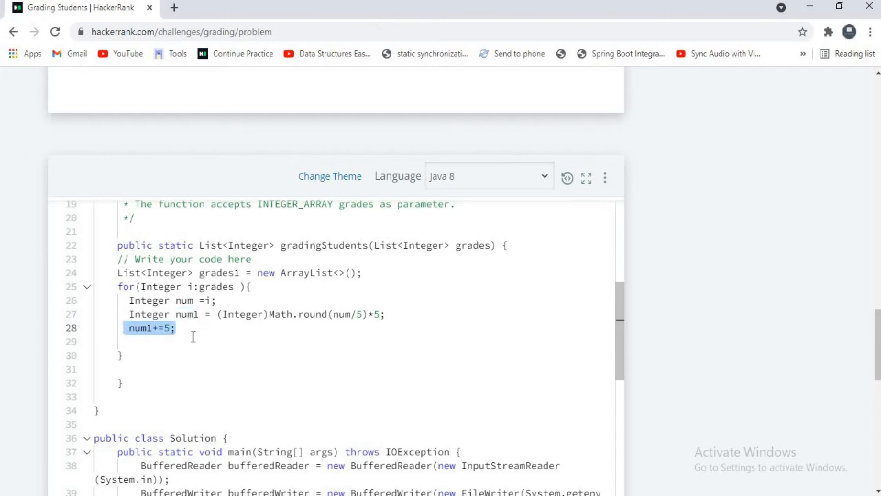
{"action": "left_click", "coordinate": [176, 328]}
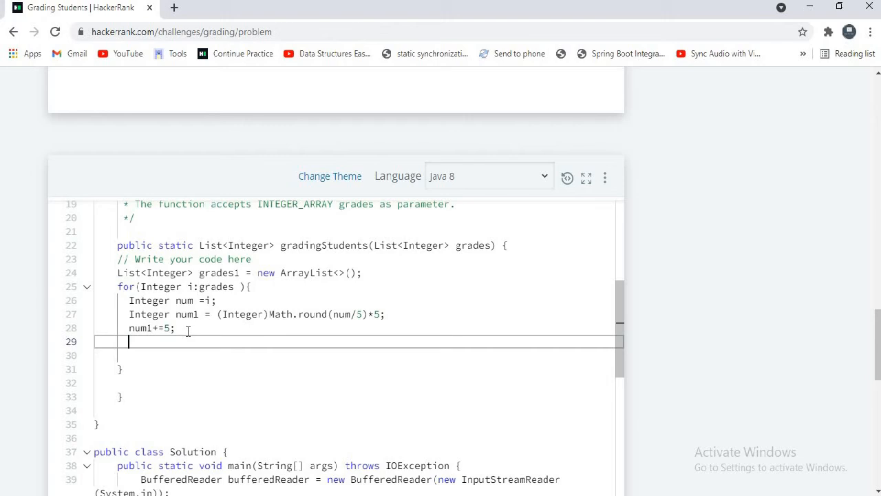
{"action": "type", "text": "if()"}
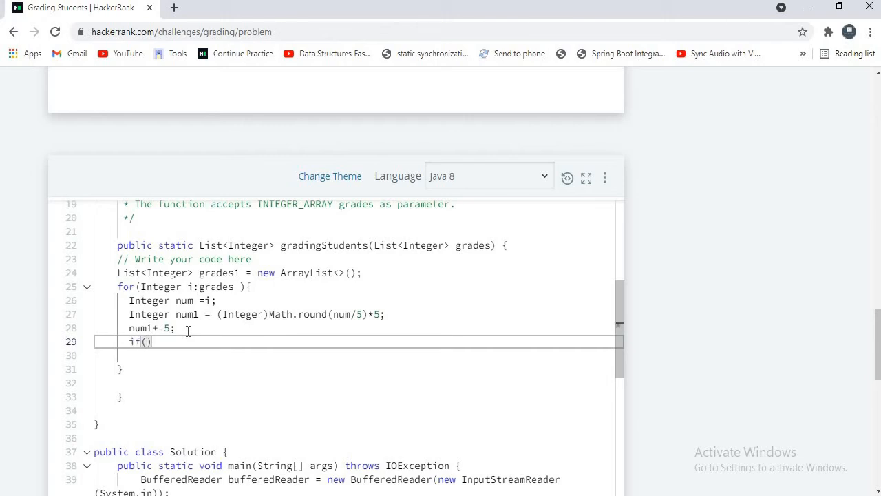
Write if(i<38||num1-num>3){grades1.add(i);} to keep such grades unchanged
{"action": "type", "text": "i<38|"}
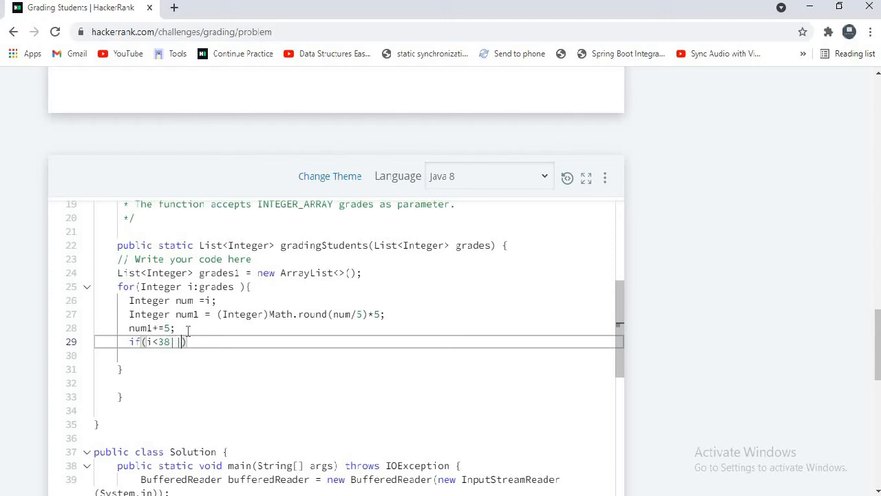
{"action": "type", "text": "num"}
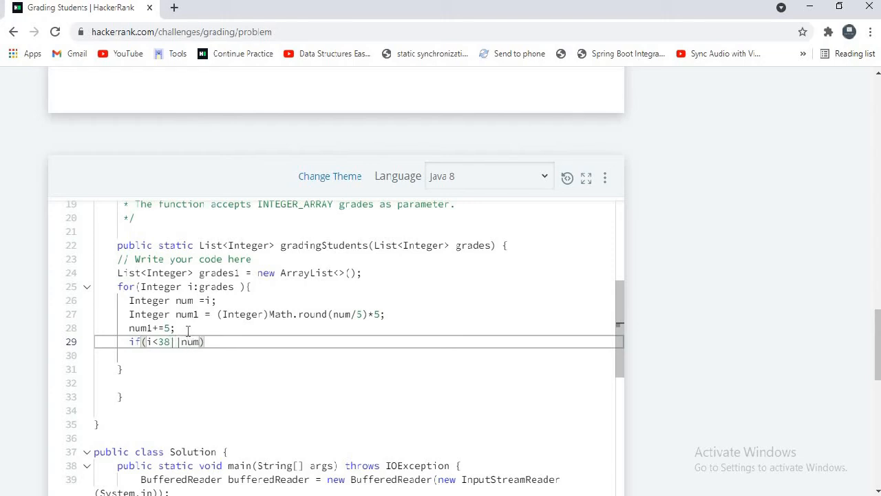
{"action": "type", "text": "1-num"}
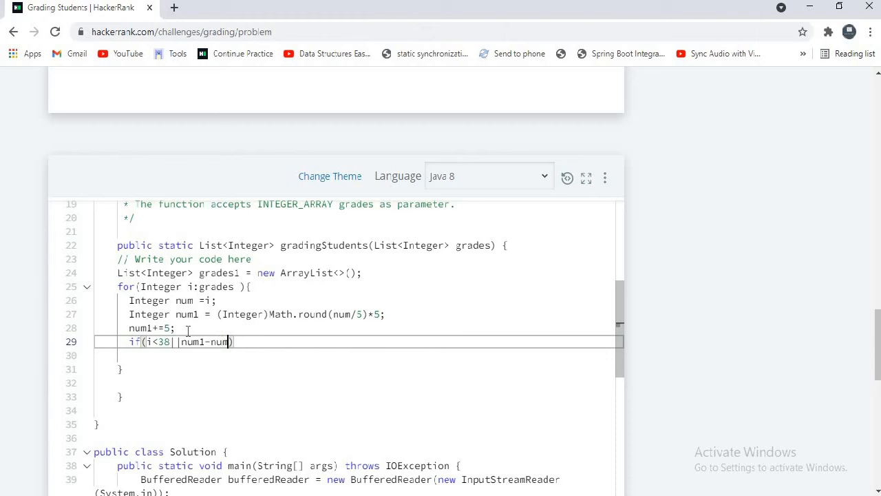
{"action": "type", "text": ">3){"}
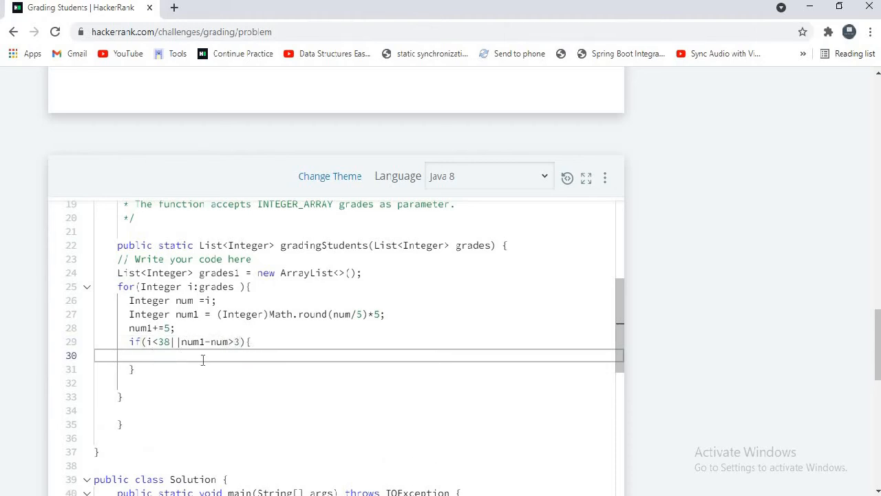
{"action": "type", "text": "grade"}
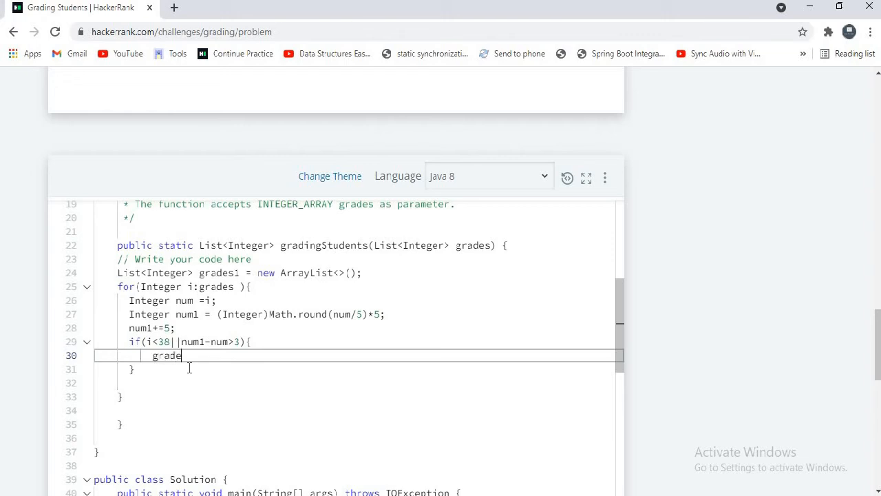
{"action": "type", "text": "s.ad"}
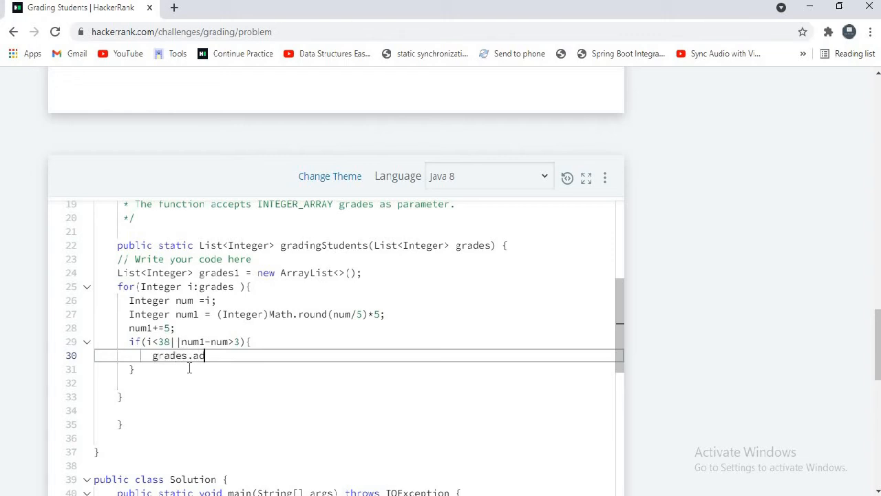
{"action": "type", "text": "d(i)"}
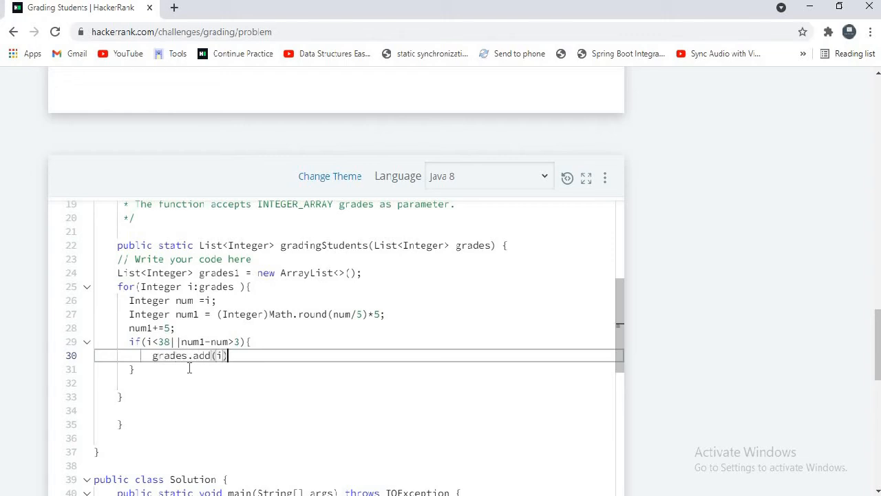
{"action": "type", "text": ";"}
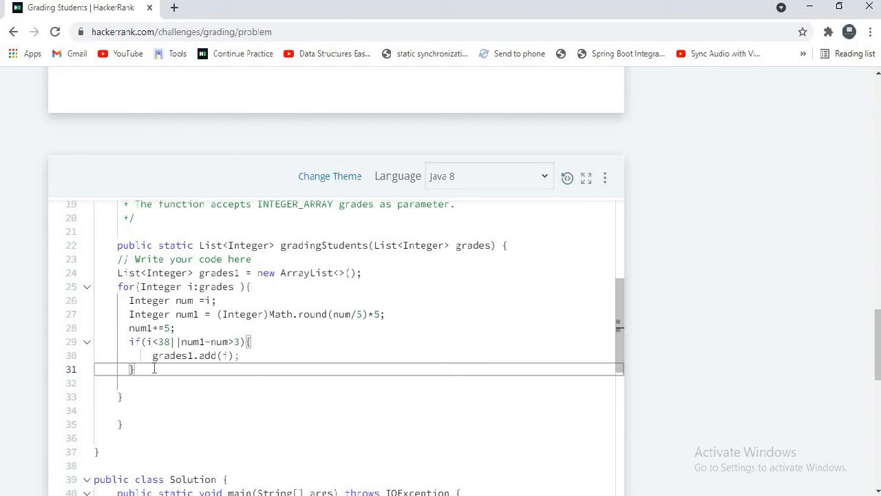
Add else{grades1.add(num1);} to store the rounded grade otherwise
{"action": "type", "text": "es"}
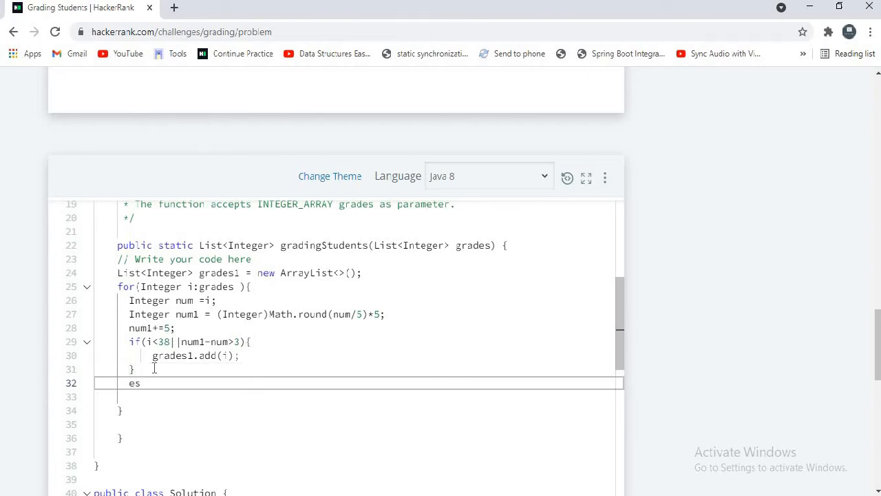
{"action": "type", "text": "lse{"}
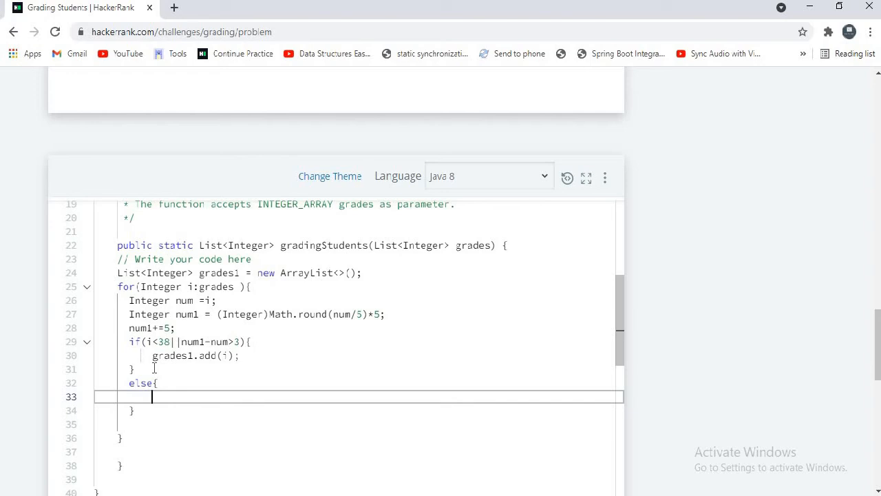
{"action": "type", "text": "grades1.a"}
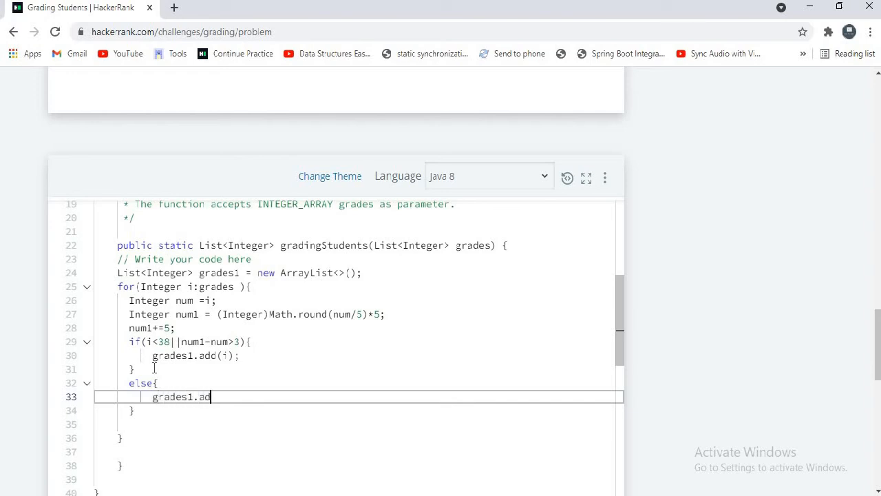
{"action": "type", "text": "d(num1)"}
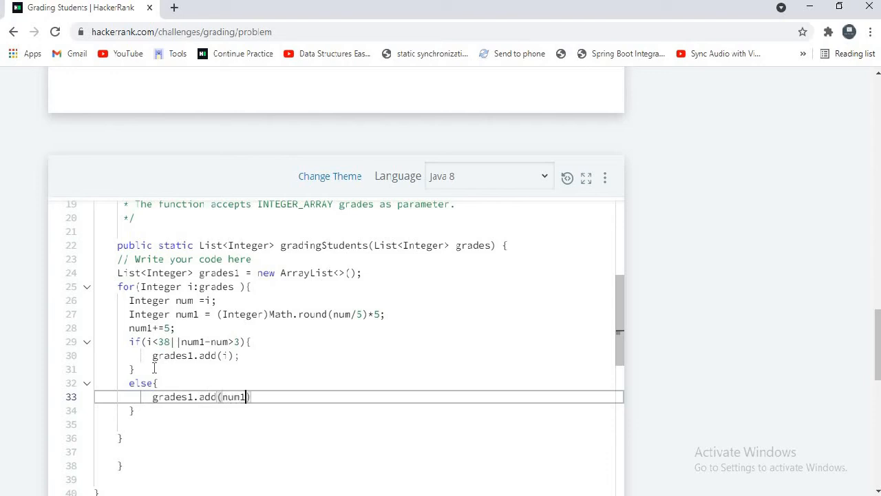
{"action": "type", "text": ";"}
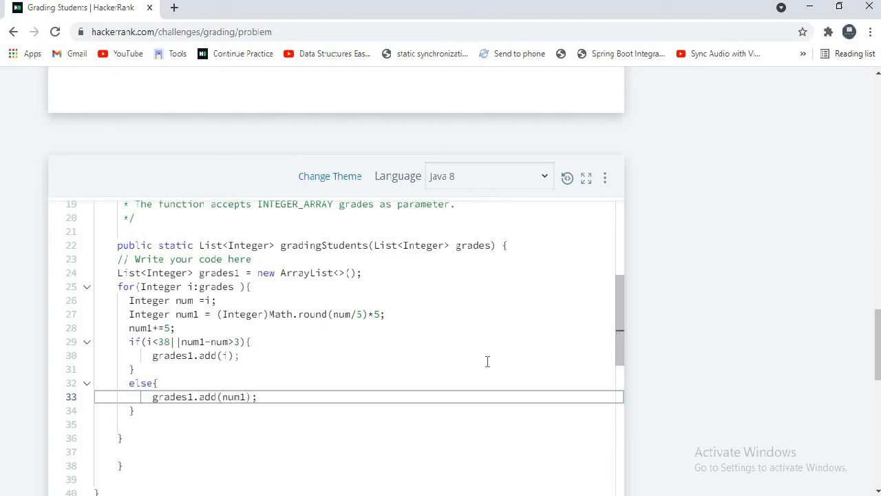
{"action": "scroll", "scroll_direction": "down", "scroll_amount": 3}
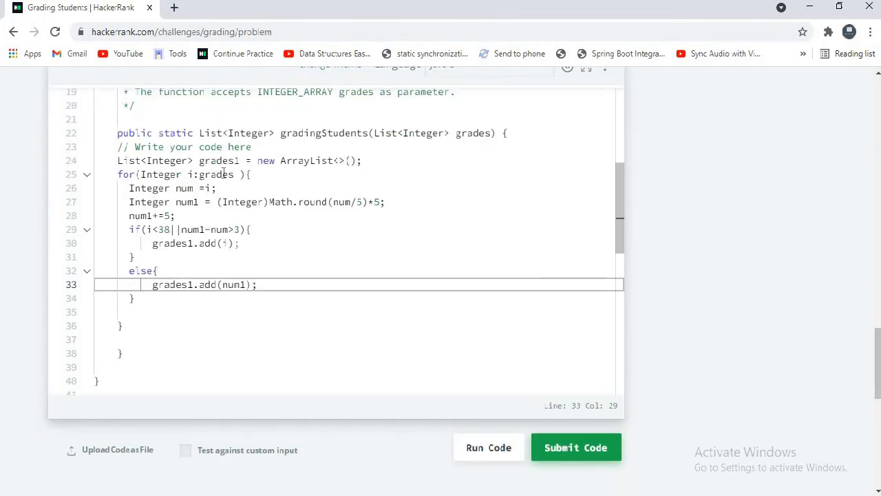
End gradingStudents with return grades1; after the loop
{"action": "left_click", "coordinate": [248, 173]}
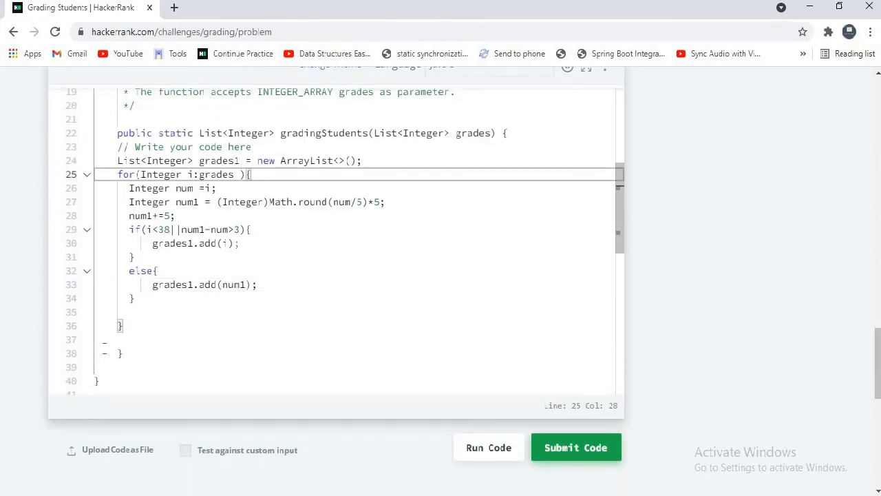
{"action": "type", "text": "re"}
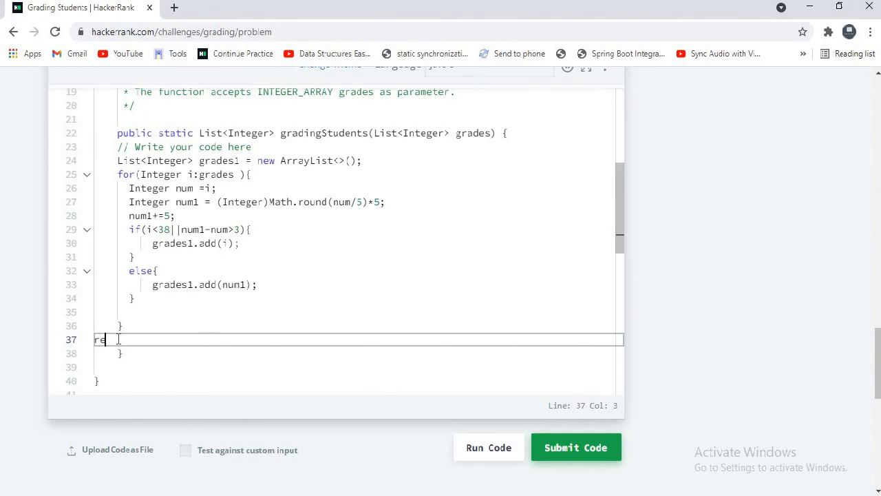
{"action": "type", "text": "return grad"}
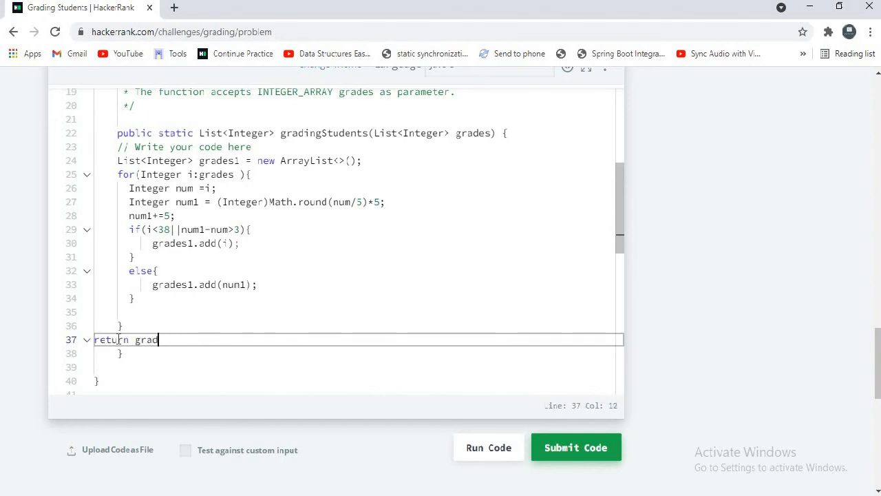
{"action": "type", "text": "es"}
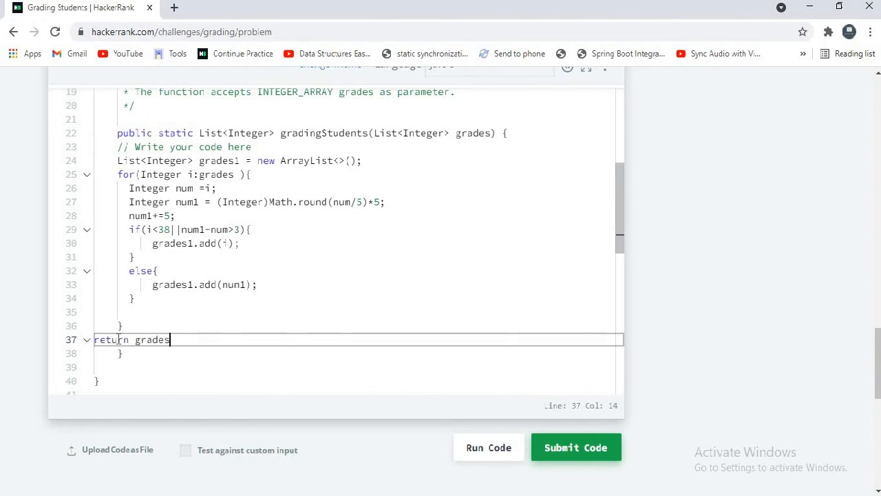
{"action": "type", "text": "1;"}
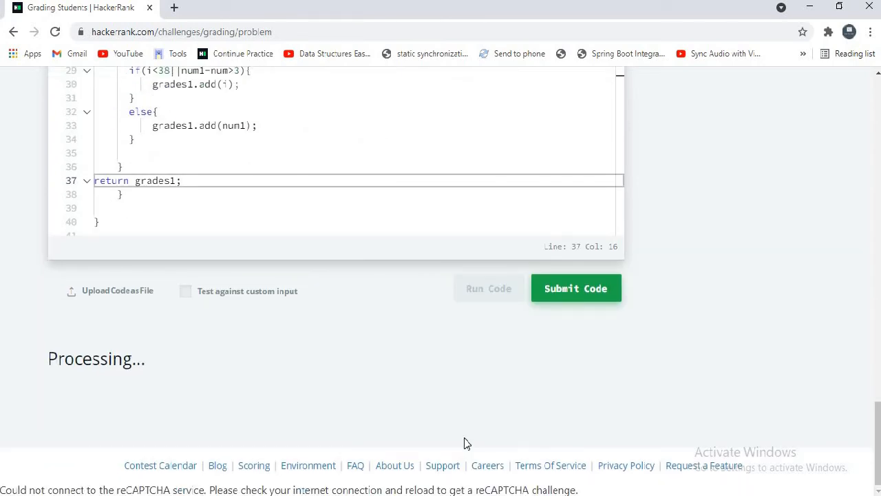
Run the sample test and review the Wrong Answer output (70 instead of 67)
{"action": "left_click", "coordinate": [576, 287]}
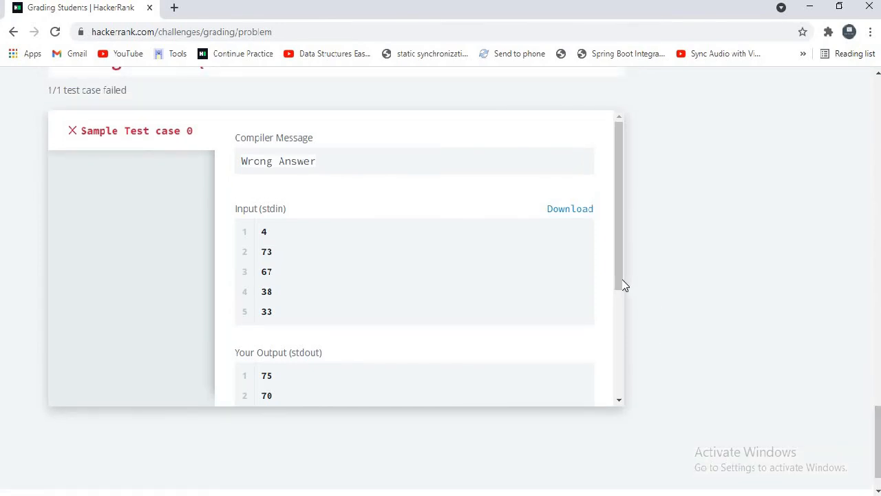
{"action": "scroll", "scroll_direction": "down", "scroll_amount": 3}
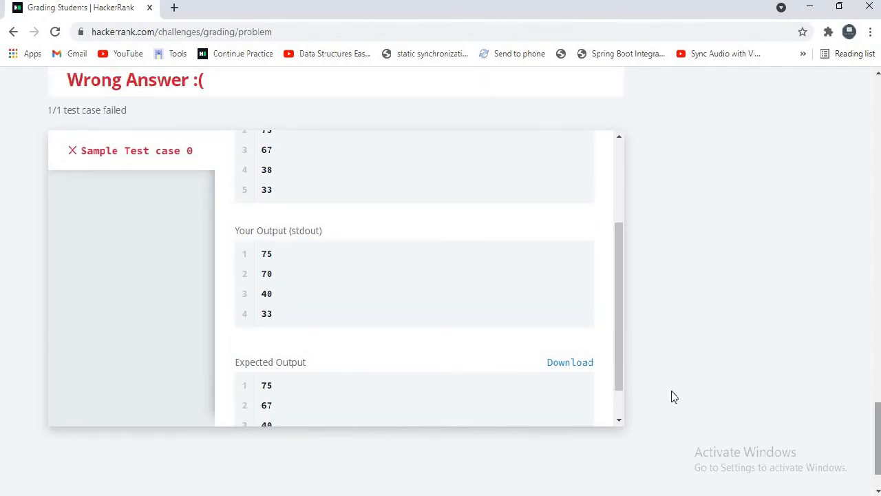
{"action": "scroll", "scroll_direction": "down", "scroll_amount": 3}
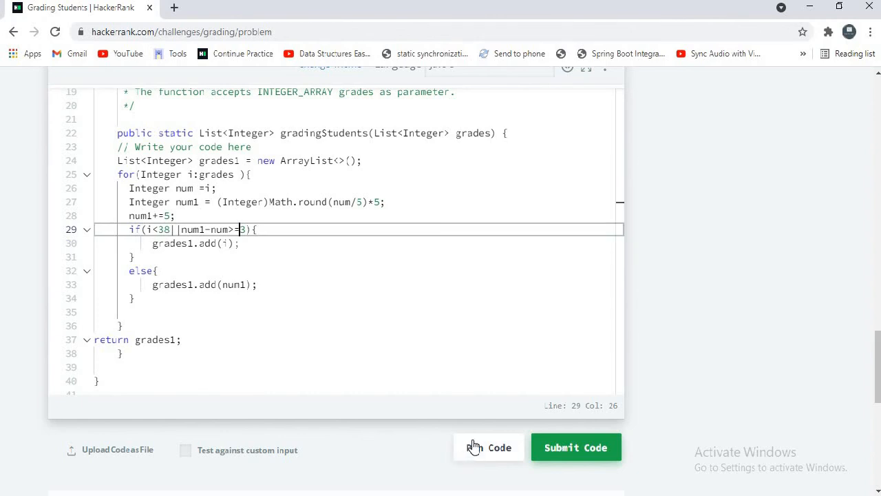
Rerun Sample Test case 0 to pass with the >=3 condition, then submit the solution
{"action": "left_click", "coordinate": [489, 446]}
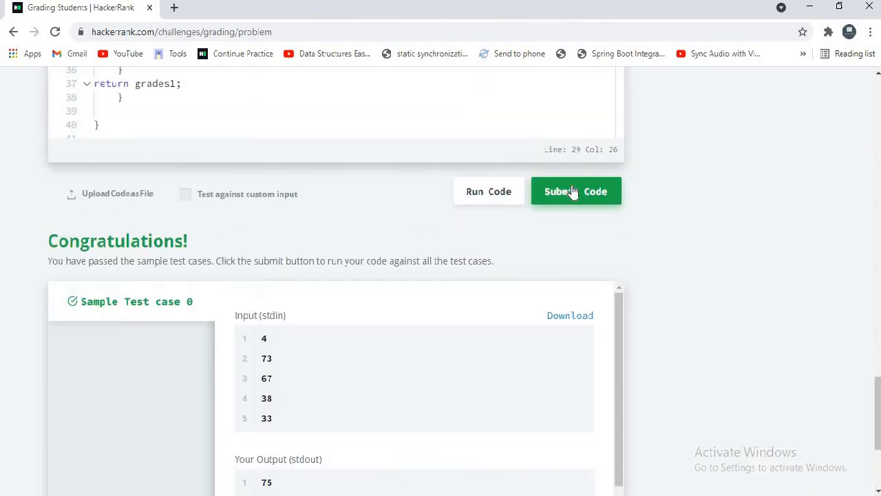
{"action": "left_click", "coordinate": [576, 191]}
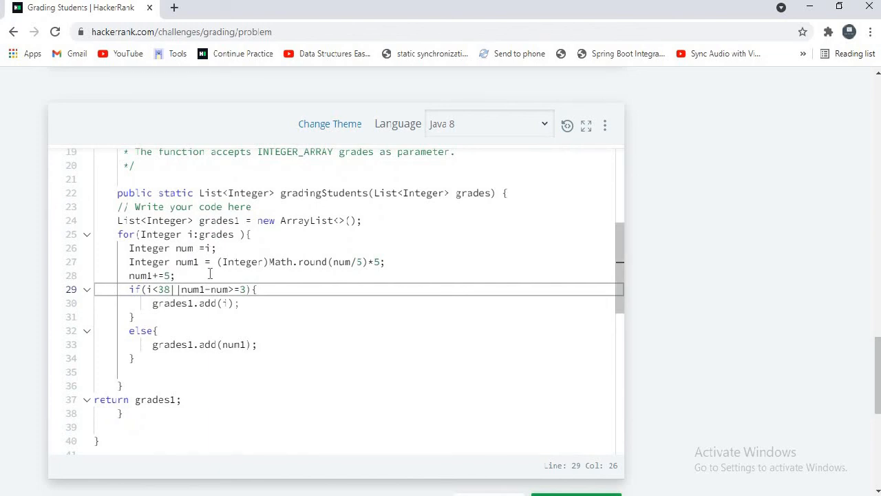
{"action": "left_click", "coordinate": [163, 289]}
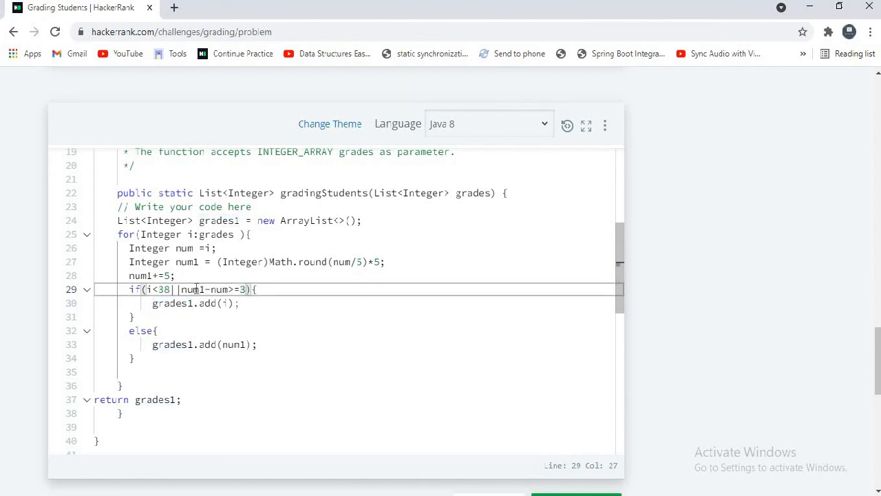
{"action": "double_click", "coordinate": [193, 289]}
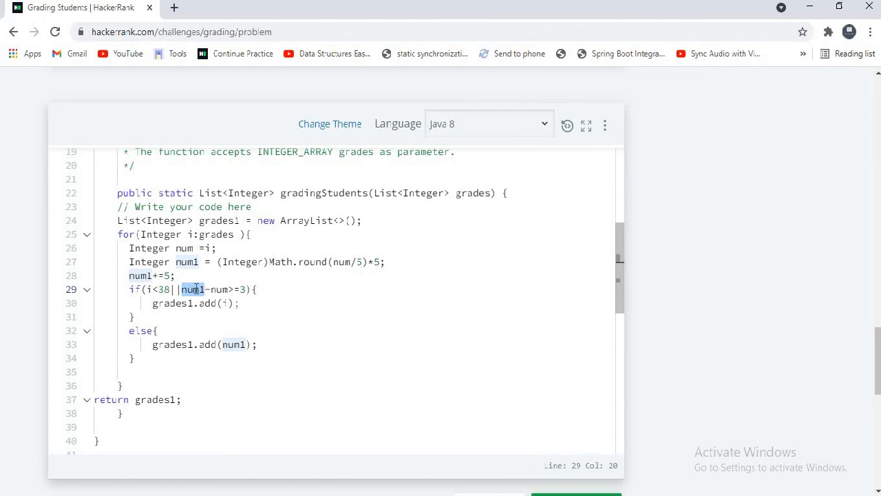